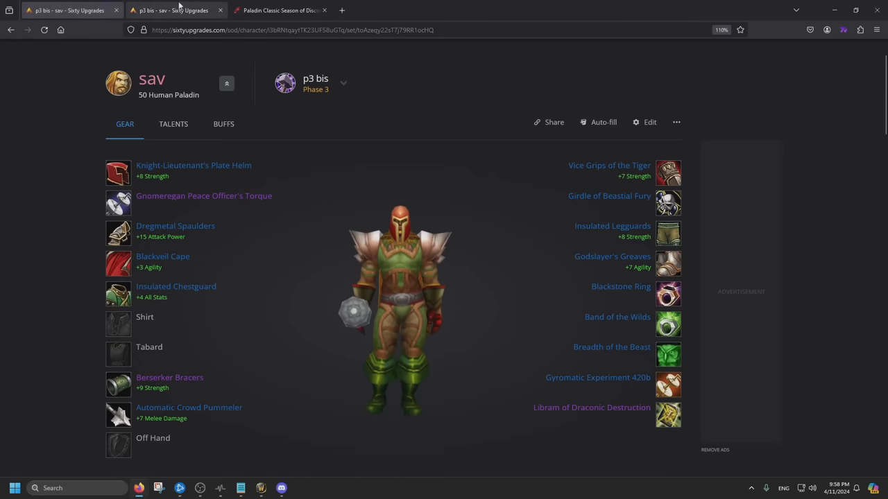
- Switch to the Wowhead talent calculator page and scroll through it
left_click(277, 10)
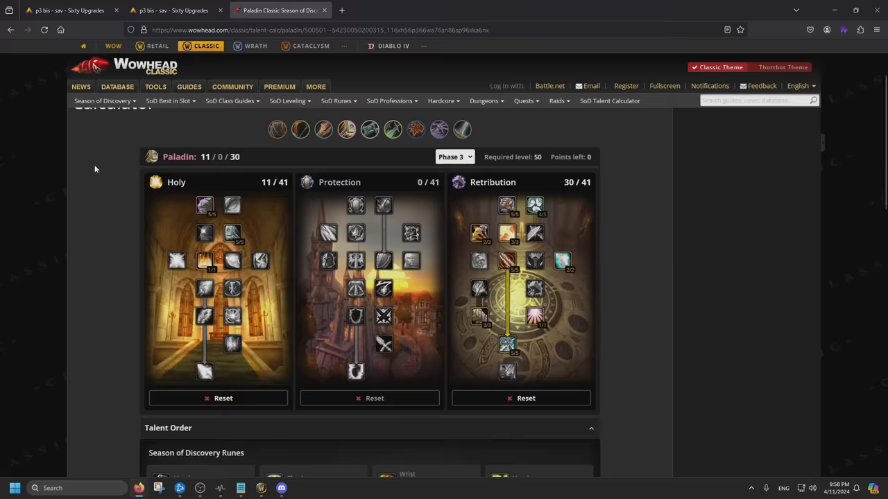
scroll("down", 3)
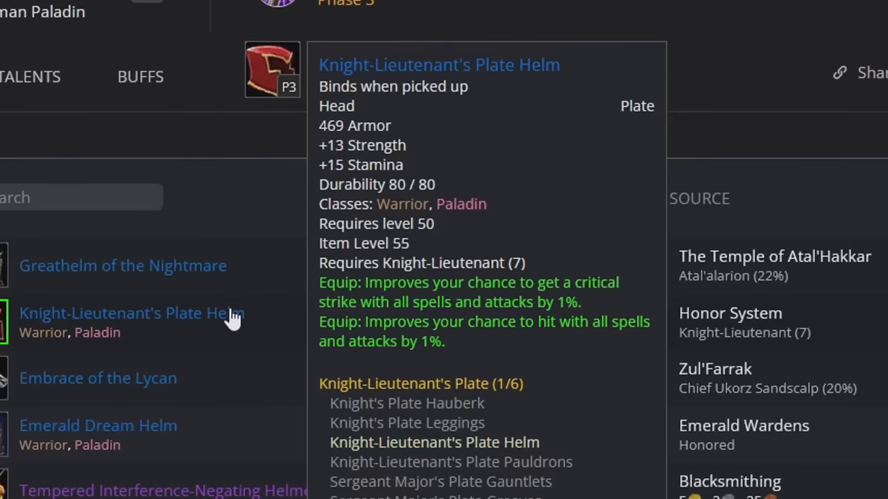
scroll("down", 3)
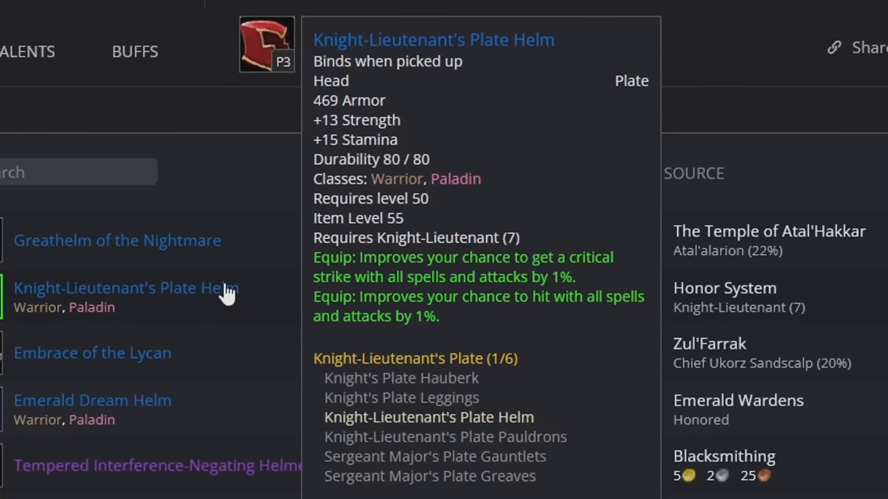
scroll("down", 3)
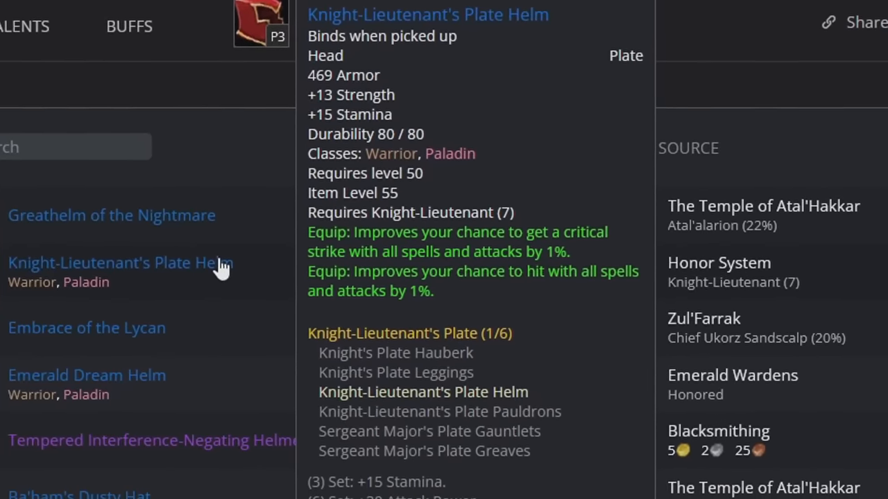
scroll("down", 3)
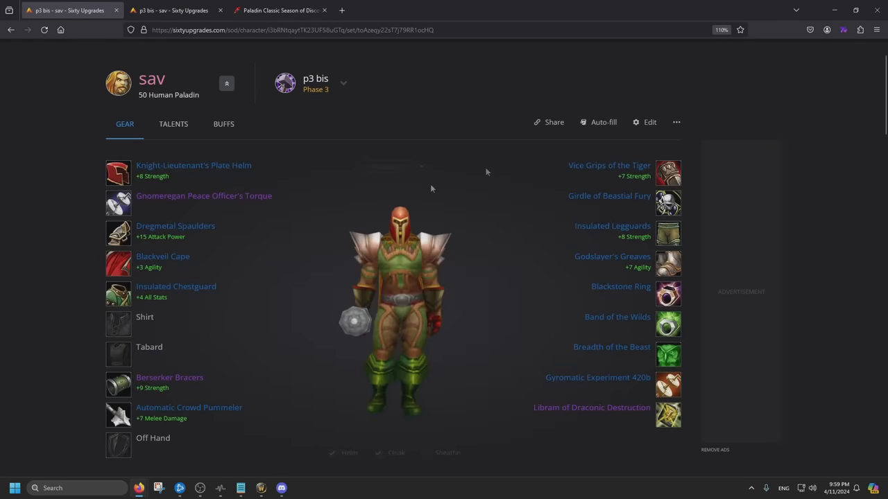
mouse_move(128, 184)
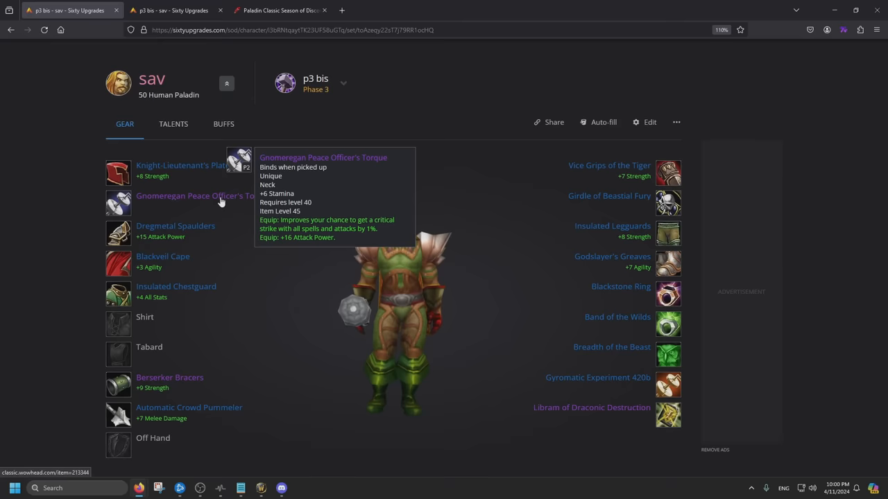
mouse_move(559, 366)
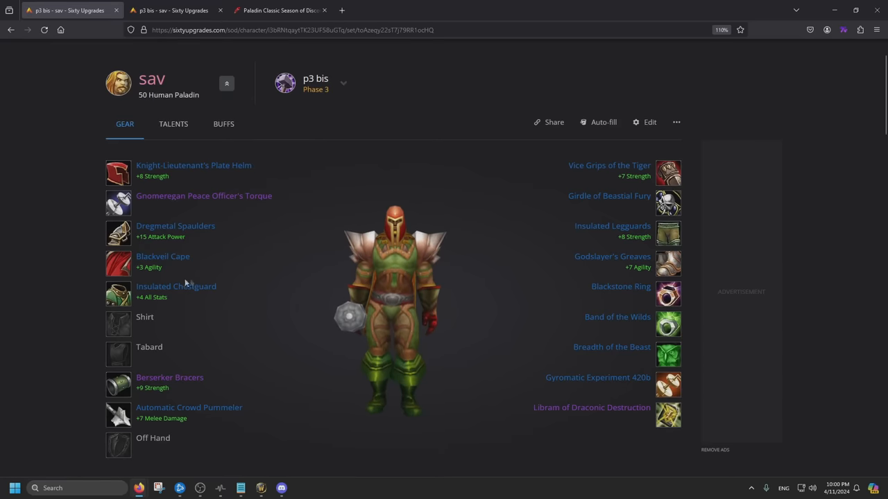
mouse_move(176, 287)
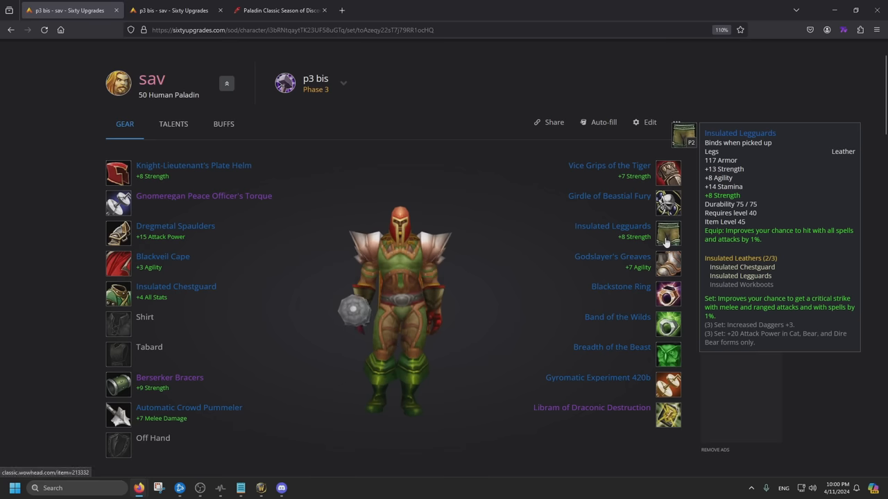
mouse_move(176, 287)
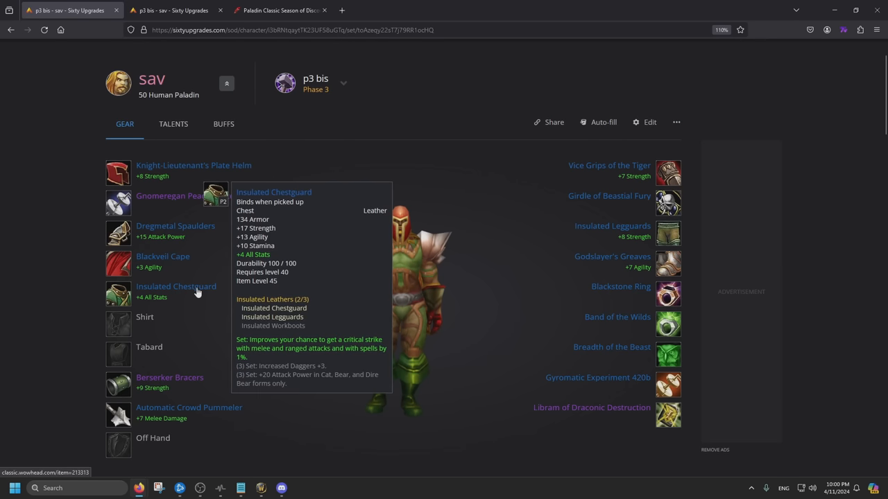
- Compare shoulder alternatives, then equip Sul'thraze the Lasher in the weapon slot
left_click(175, 286)
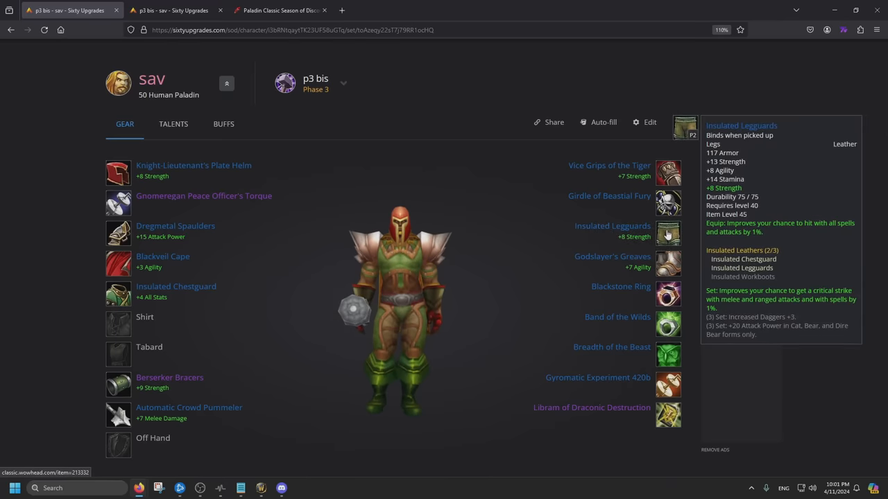
mouse_move(175, 226)
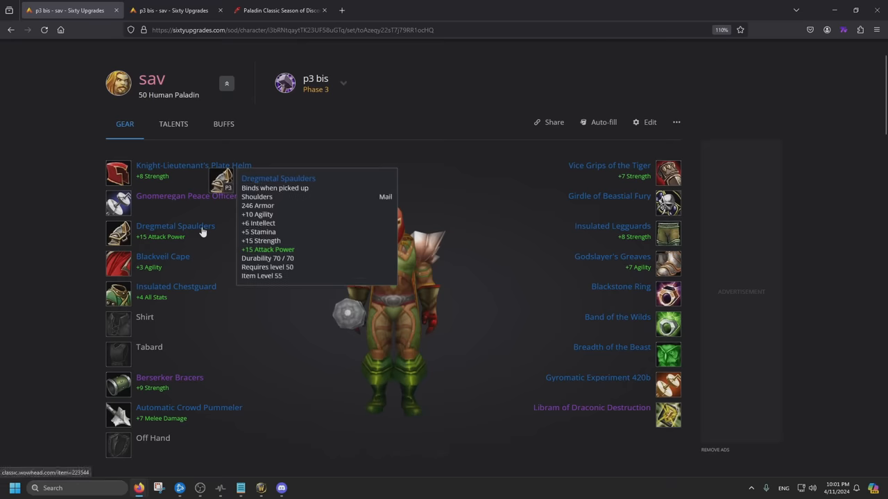
left_click(175, 233)
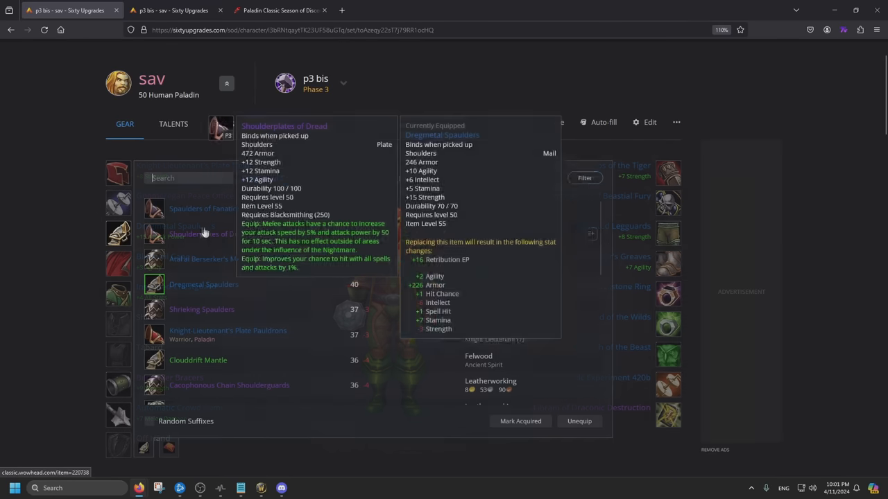
mouse_move(750, 278)
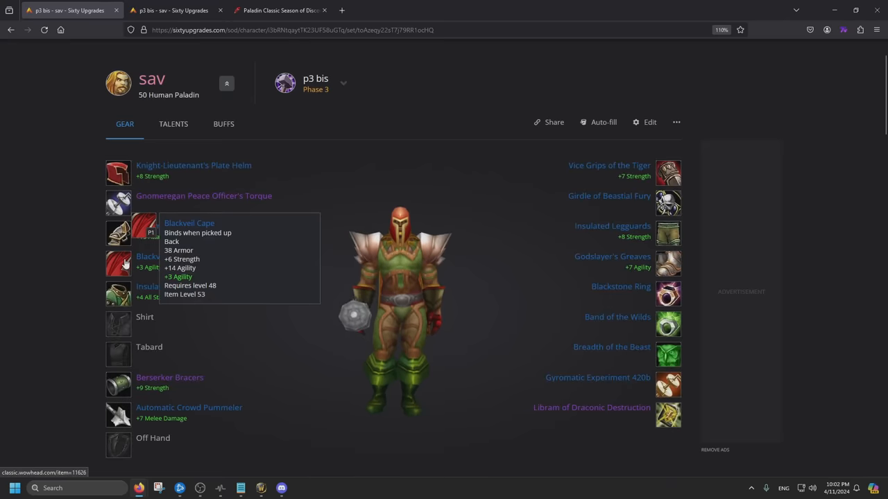
scroll("down", 3)
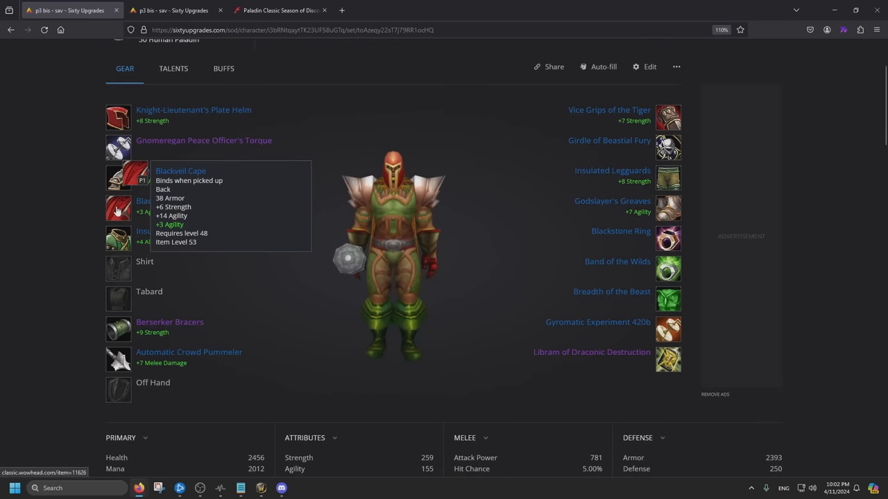
mouse_move(117, 326)
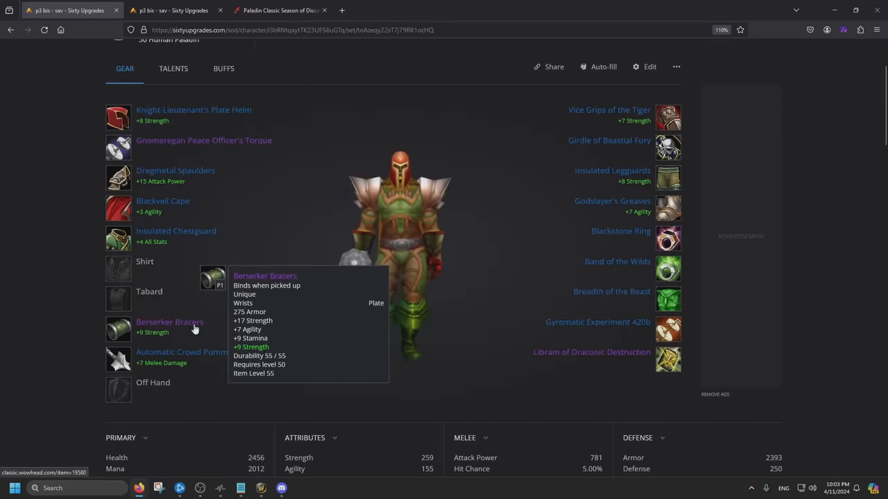
left_click(170, 322)
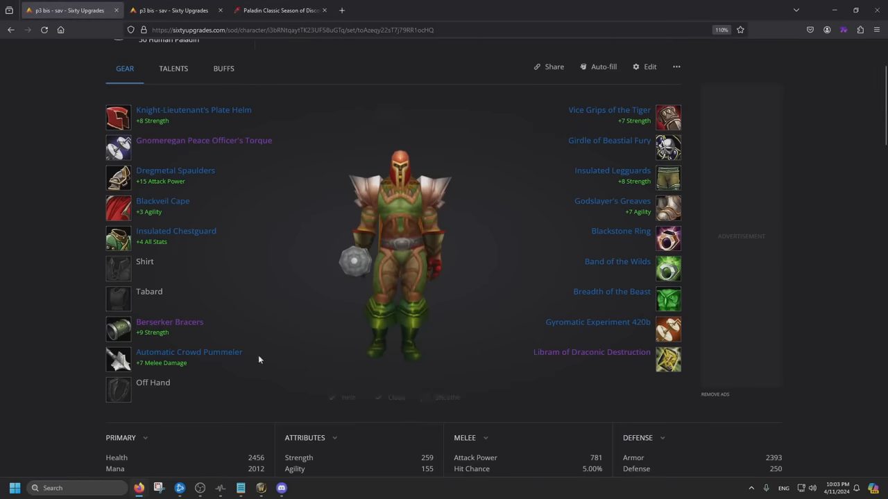
mouse_move(188, 351)
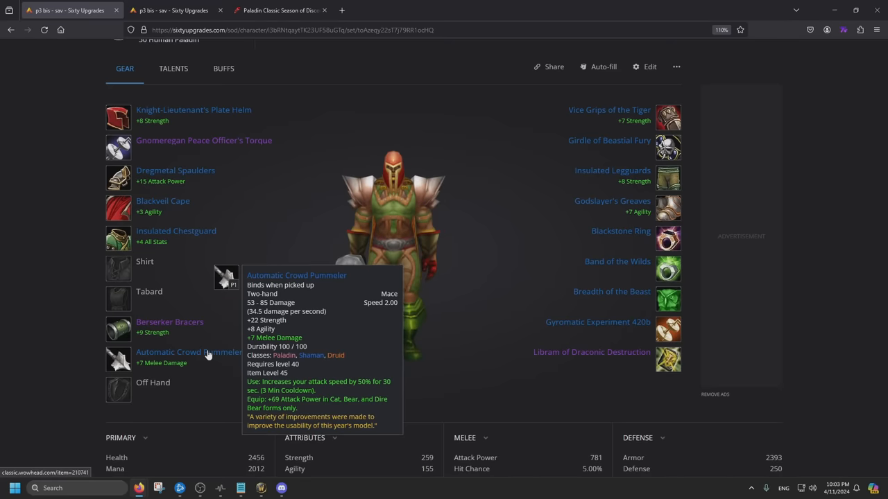
left_click(188, 357)
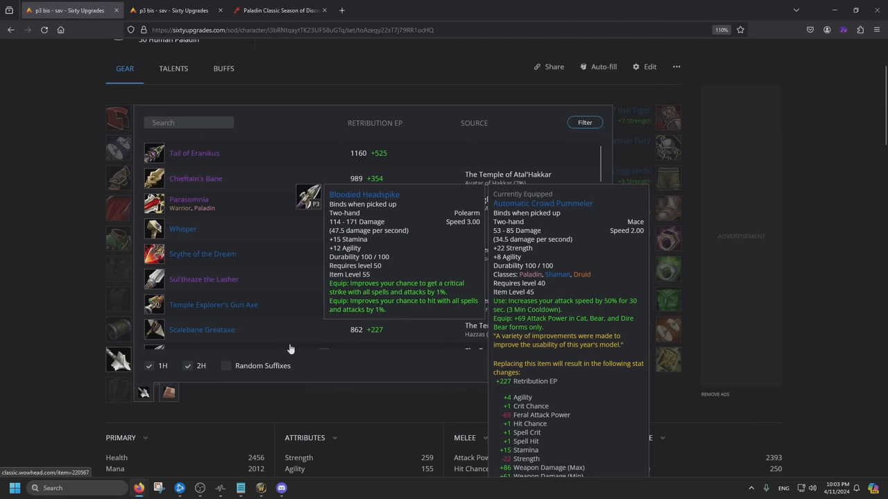
mouse_move(204, 279)
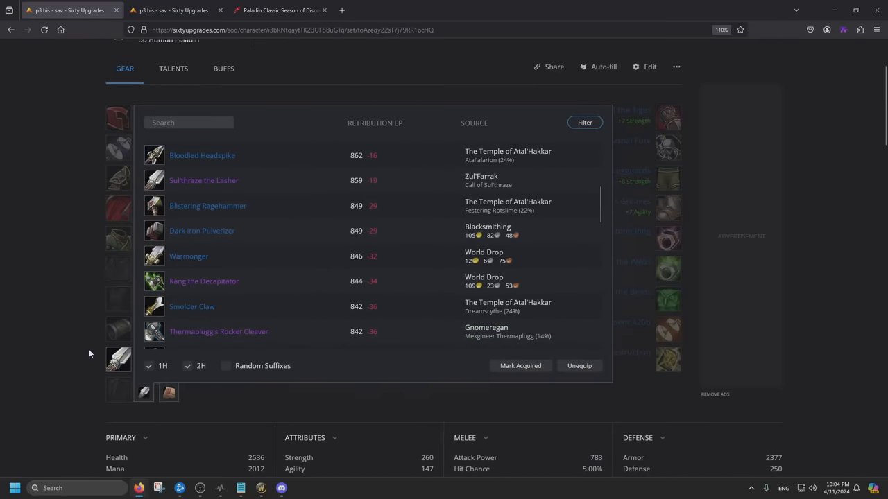
left_click(189, 122)
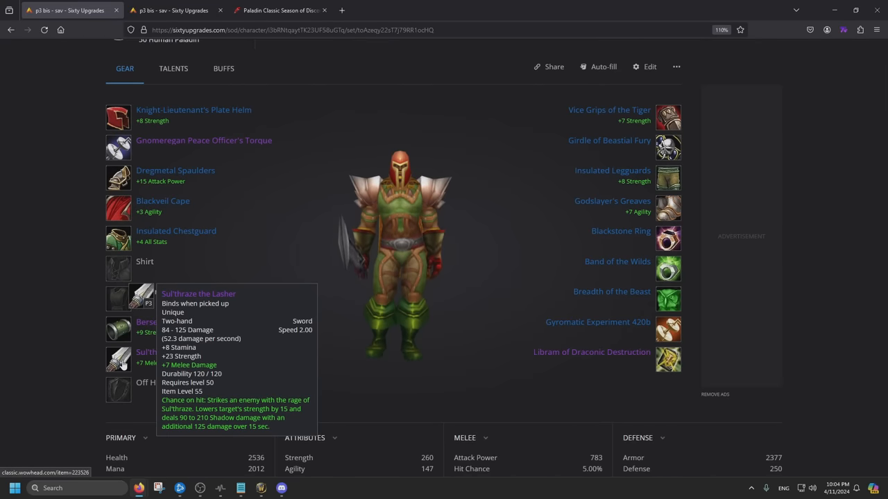
mouse_move(55, 373)
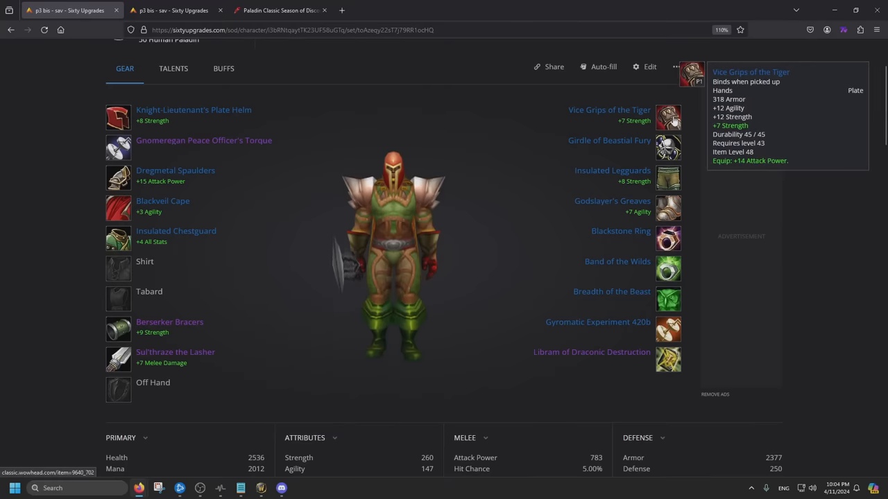
left_click(667, 118)
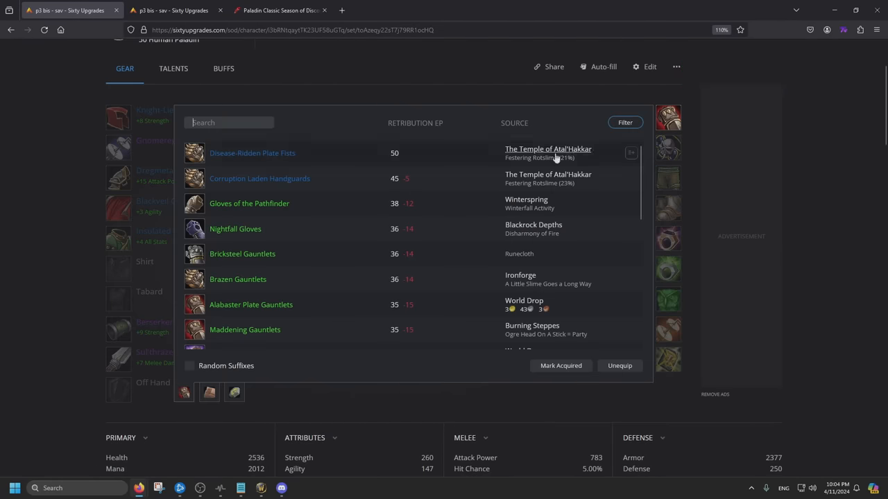
mouse_move(731, 186)
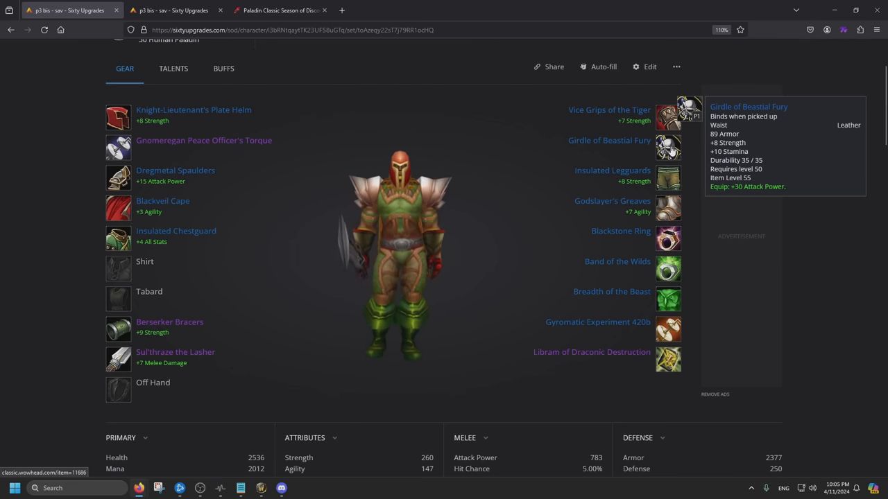
left_click(609, 140)
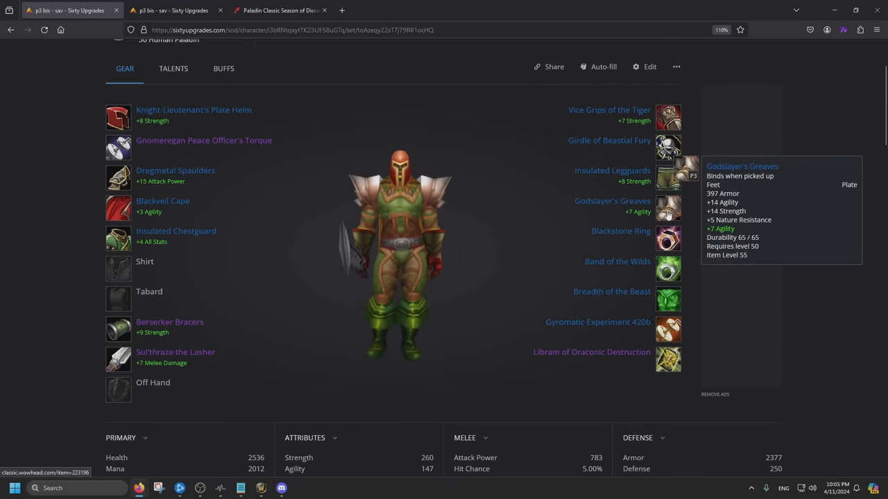
left_click(611, 201)
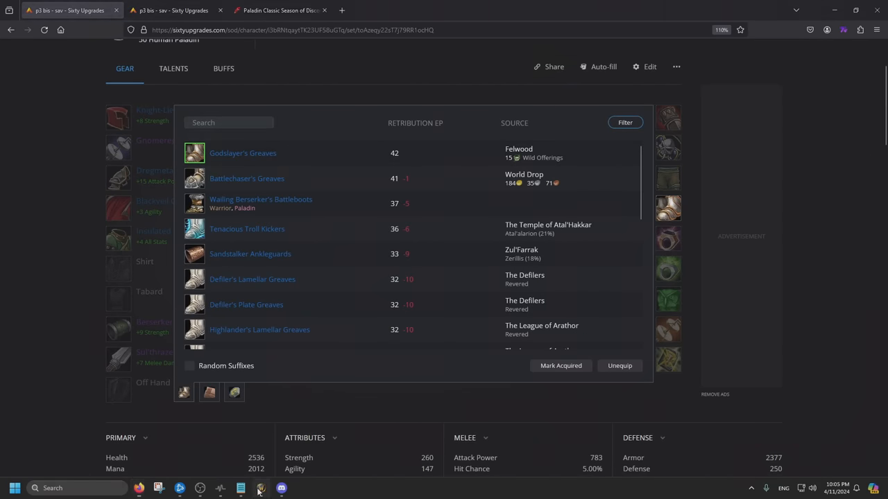
left_click(260, 488)
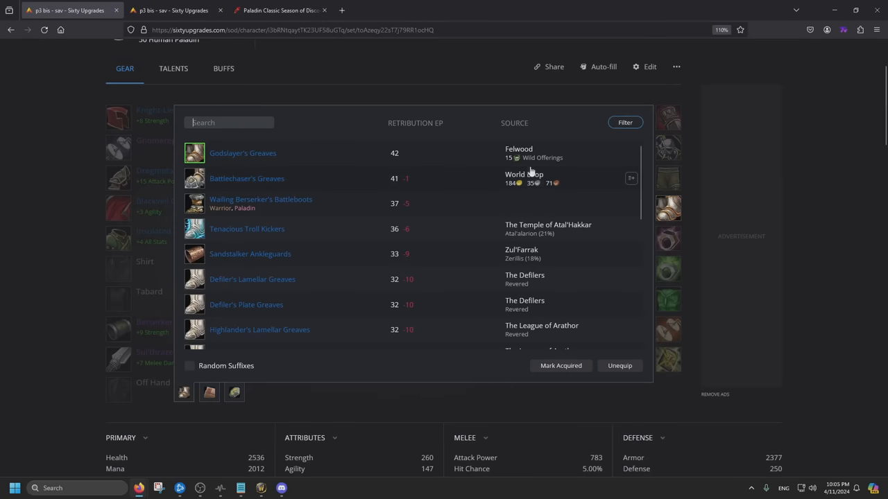
mouse_move(533, 158)
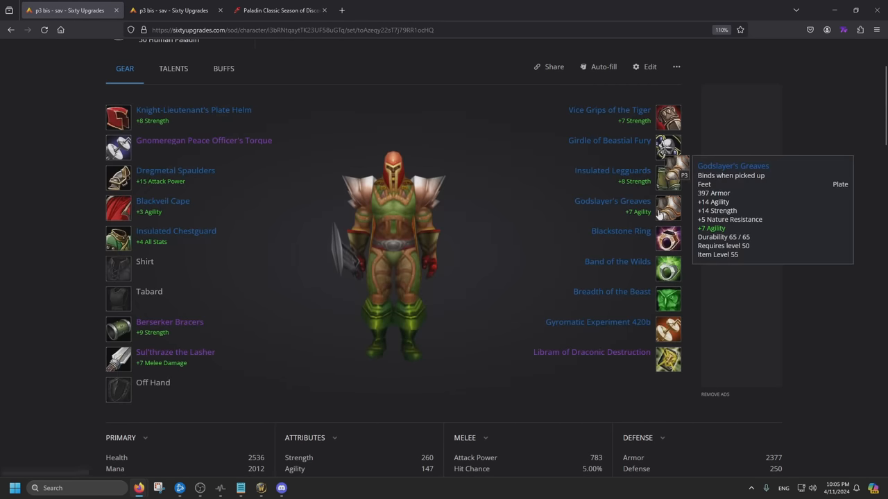
mouse_move(668, 270)
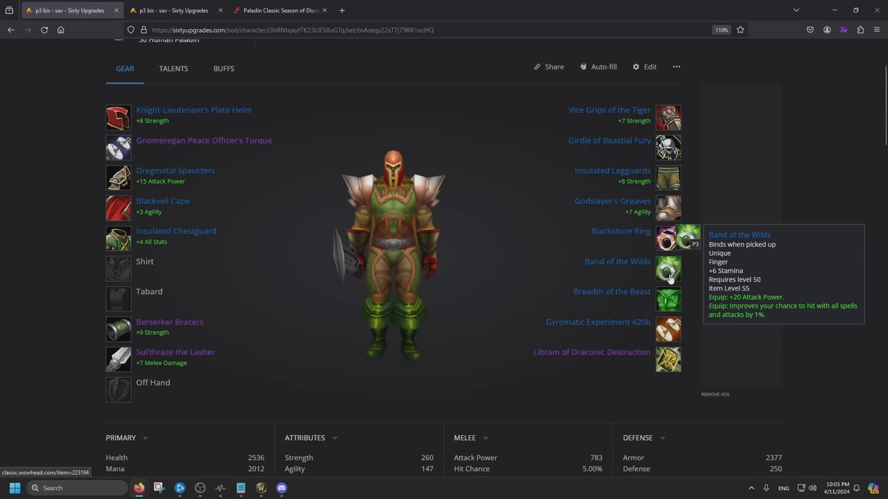
mouse_move(685, 291)
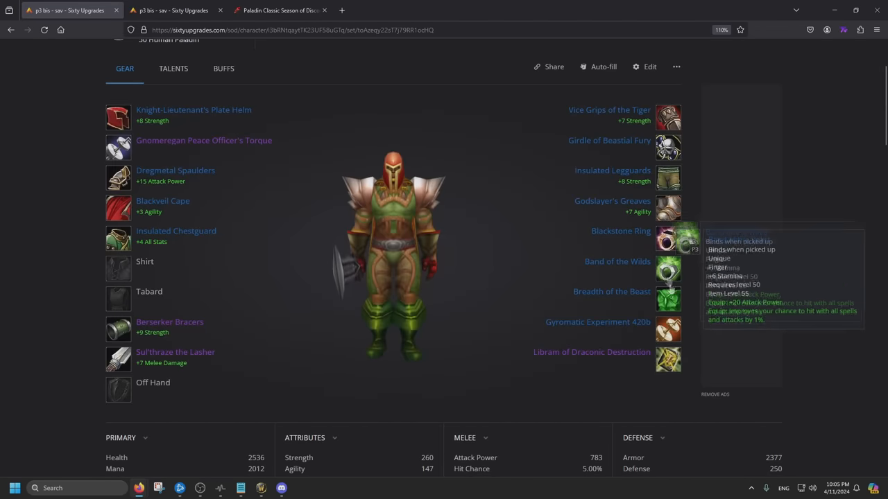
mouse_move(668, 269)
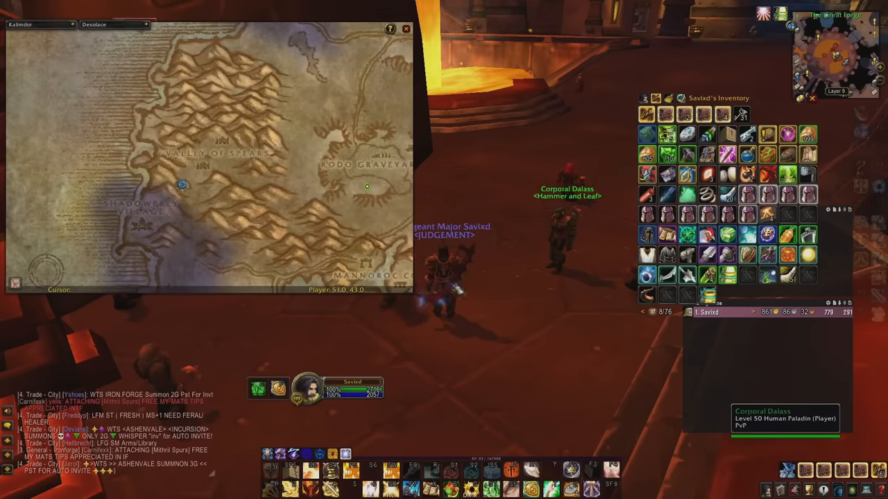
mouse_move(223, 210)
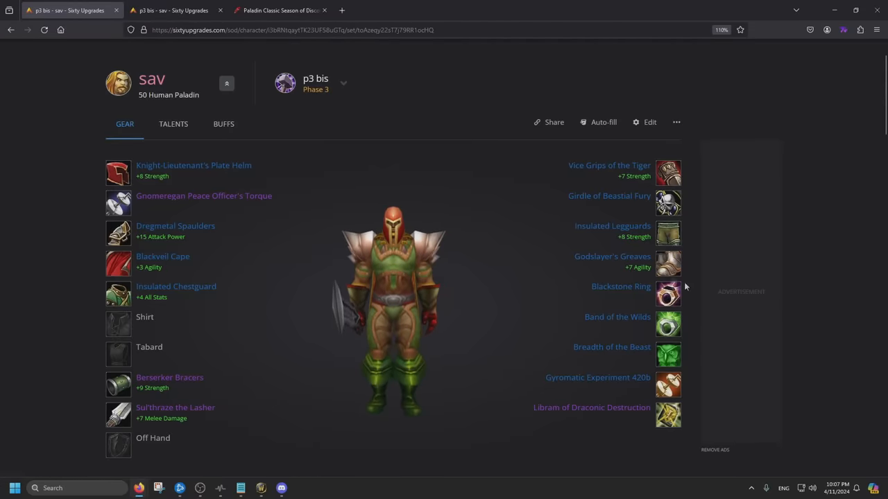
mouse_move(668, 264)
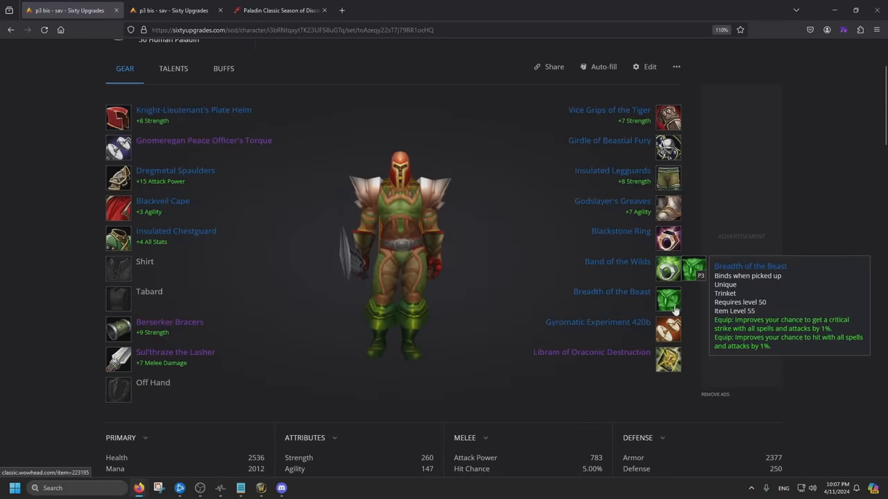
mouse_move(668, 329)
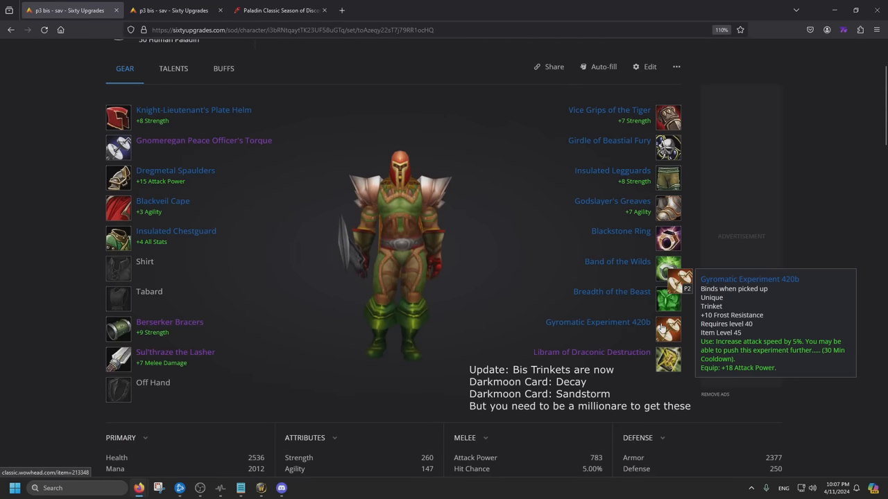
left_click(592, 351)
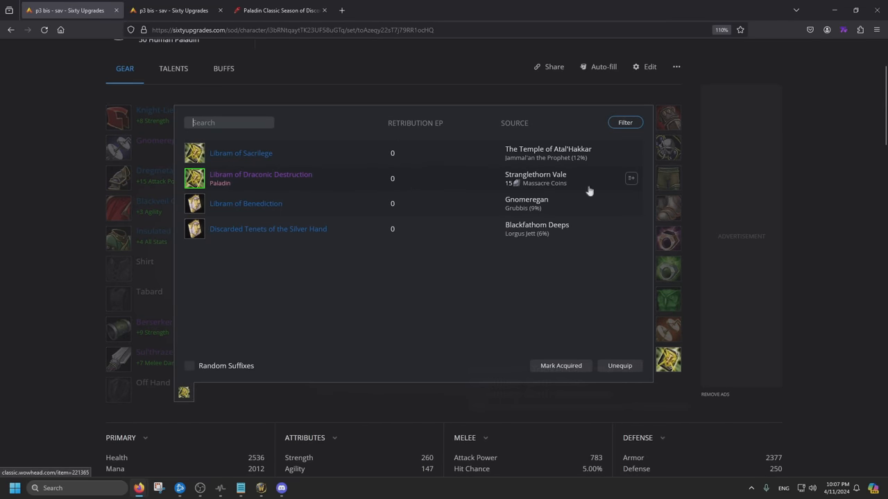
mouse_move(260, 174)
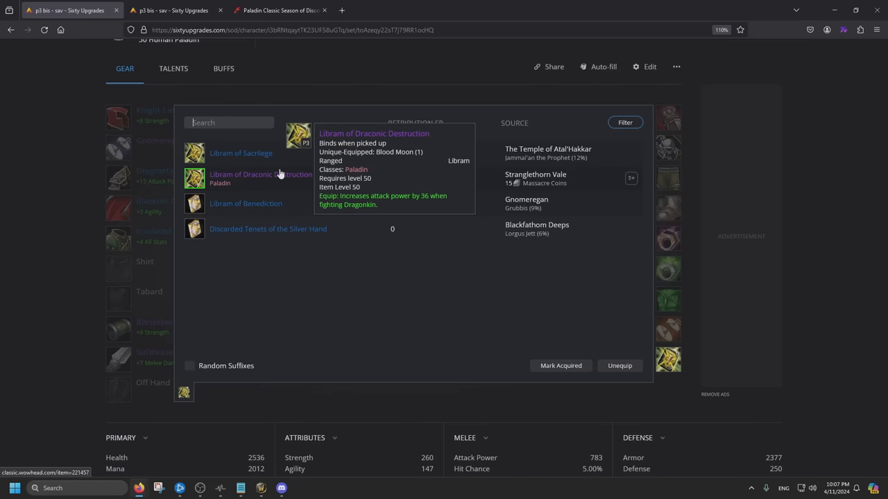
mouse_move(246, 203)
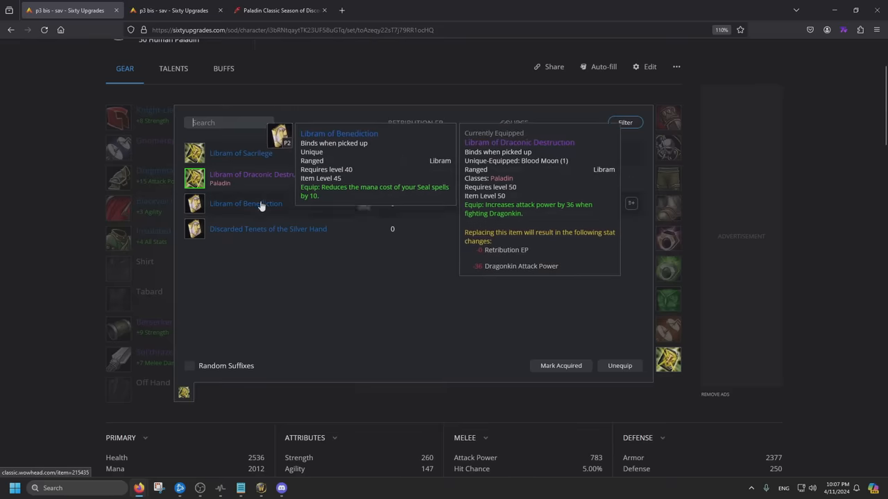
mouse_move(268, 229)
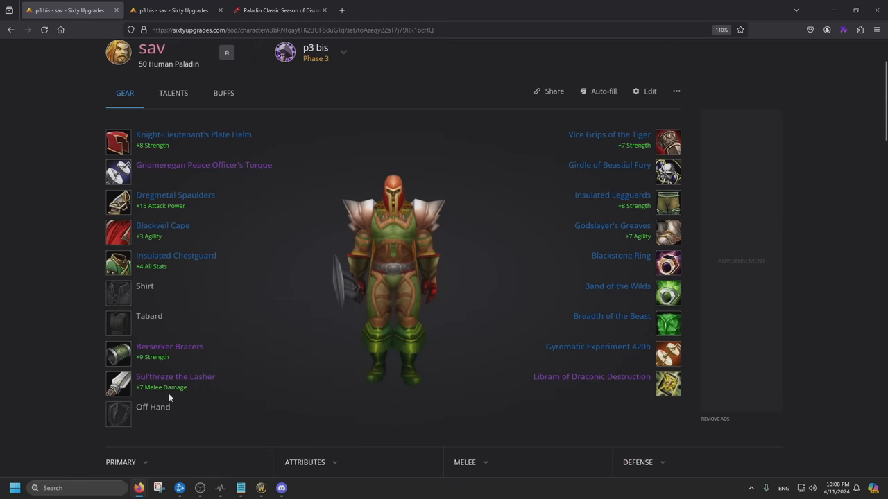
mouse_move(161, 391)
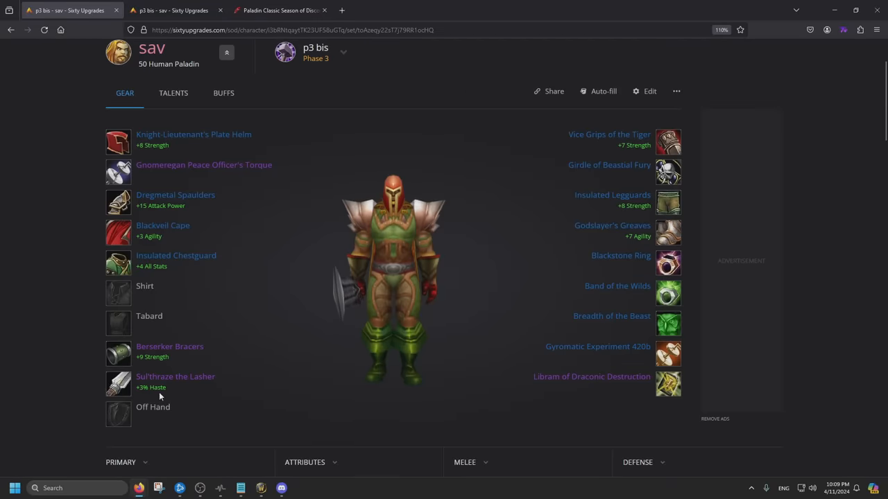
mouse_move(161, 387)
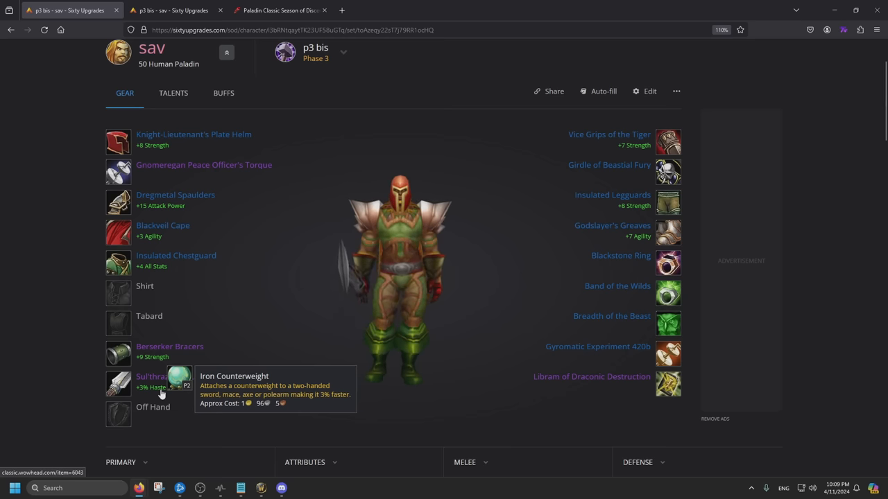
mouse_move(167, 387)
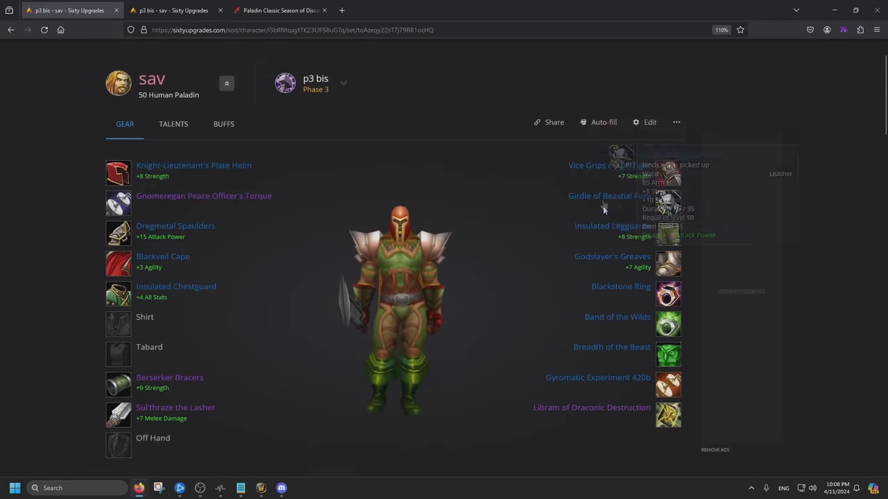
- Review cloak alternatives on the second p3 bis set, keeping Panther Fur Cloak
scroll("down", 3)
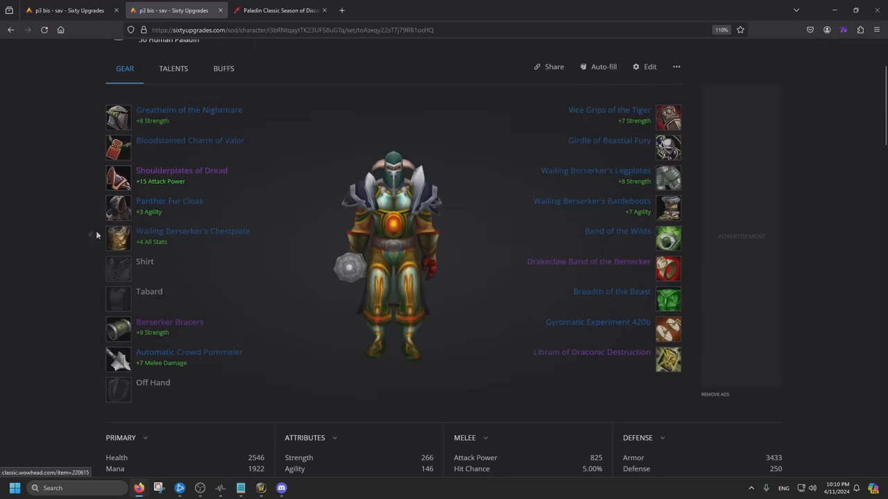
left_click(169, 201)
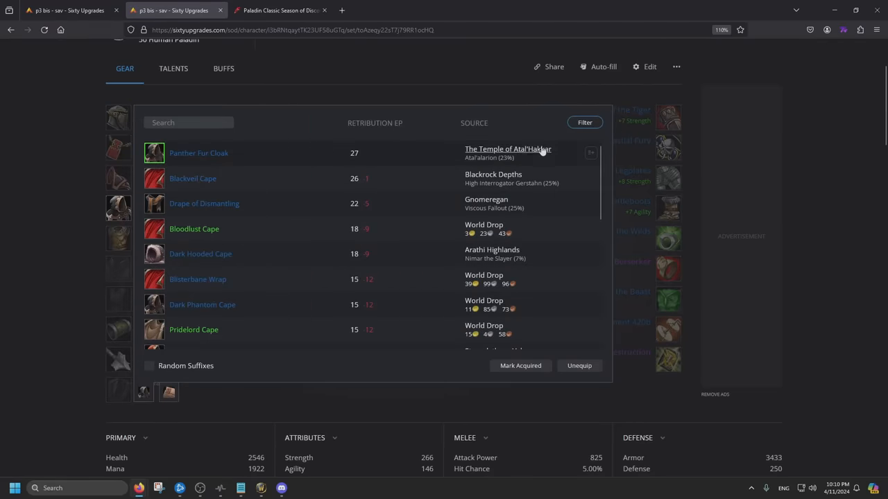
mouse_move(199, 152)
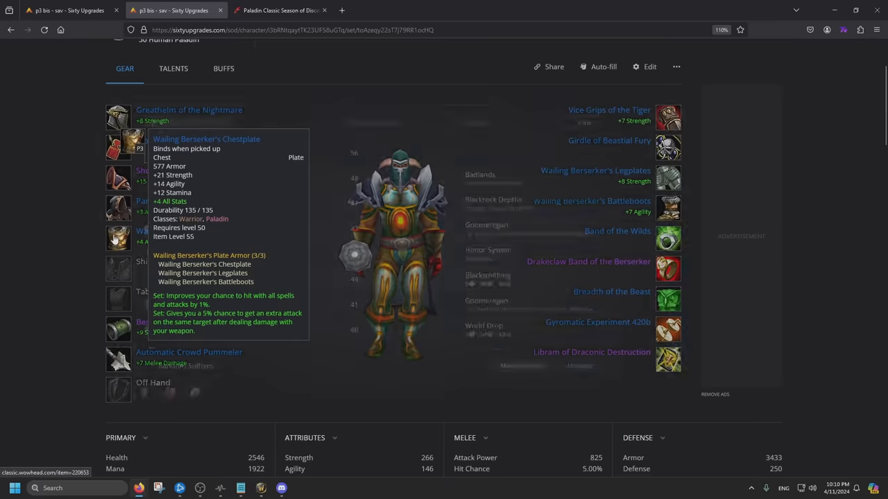
left_click(118, 144)
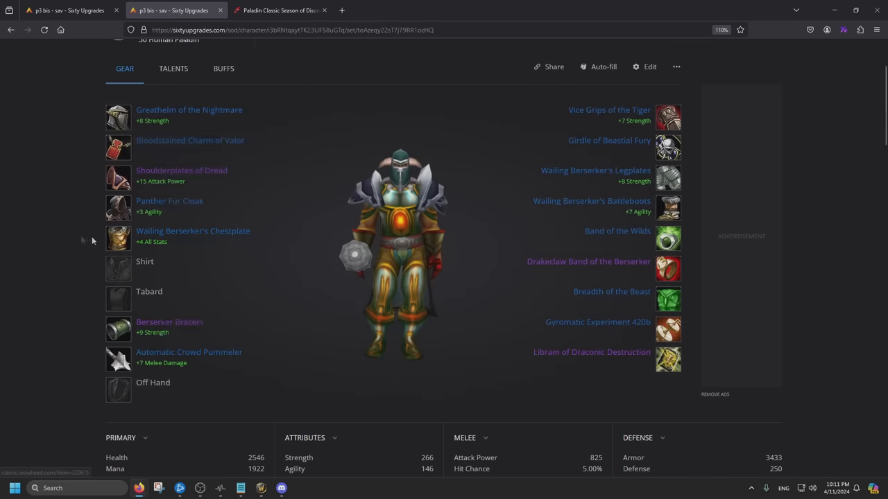
left_click(193, 231)
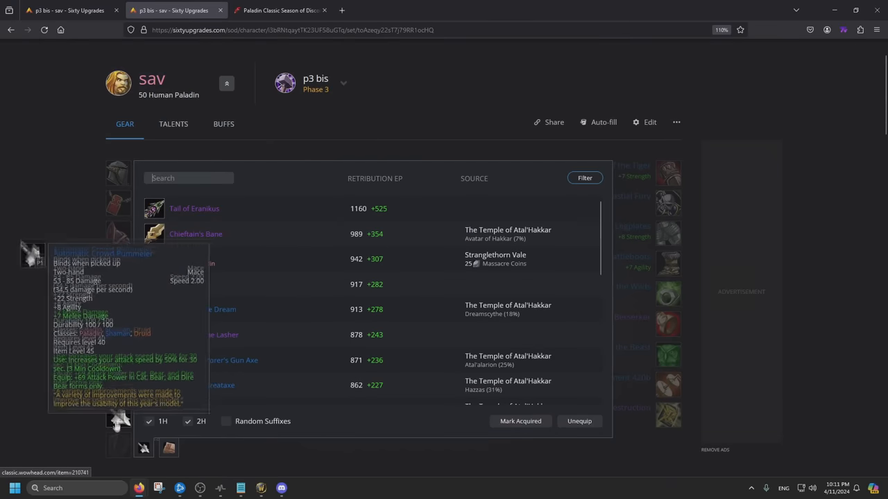
mouse_move(204, 335)
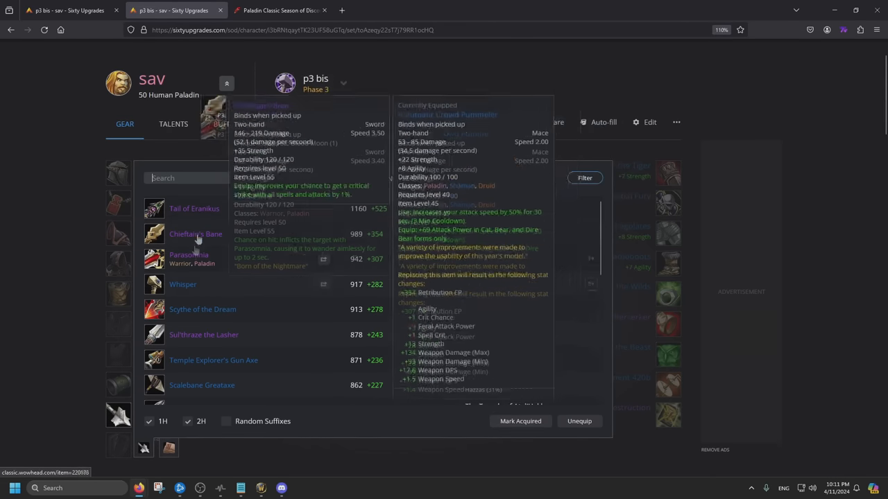
mouse_move(69, 355)
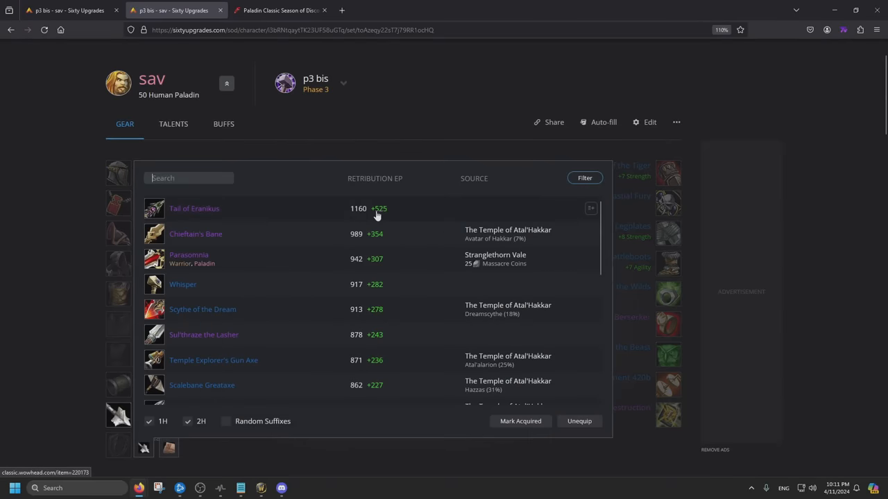
mouse_move(194, 208)
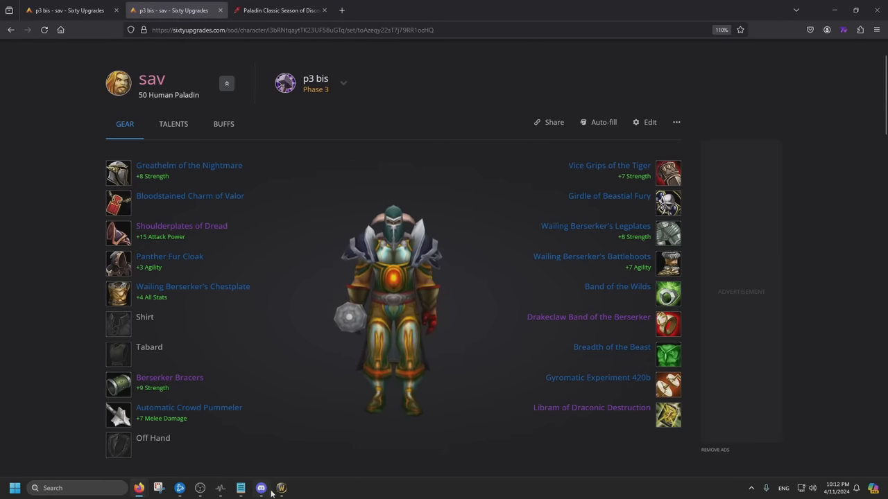
- Compare boot options, keeping Wailing Berserker's Battleboots, and scroll down the set
left_click(193, 287)
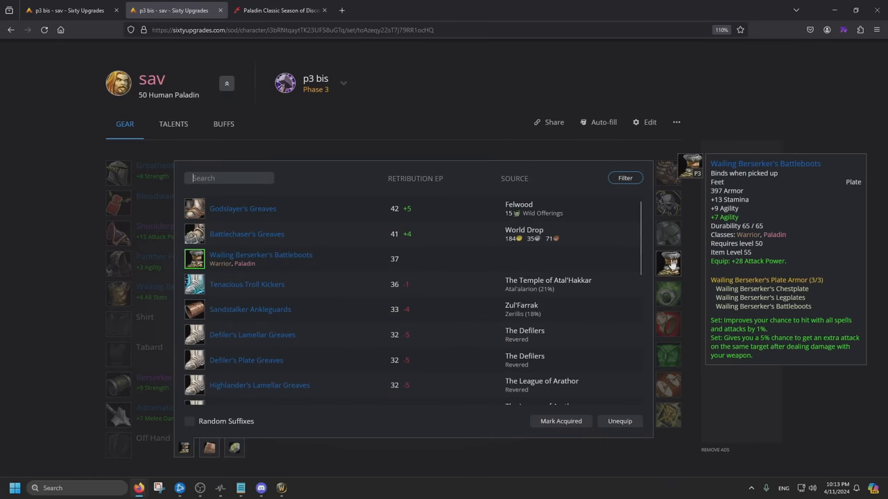
mouse_move(247, 234)
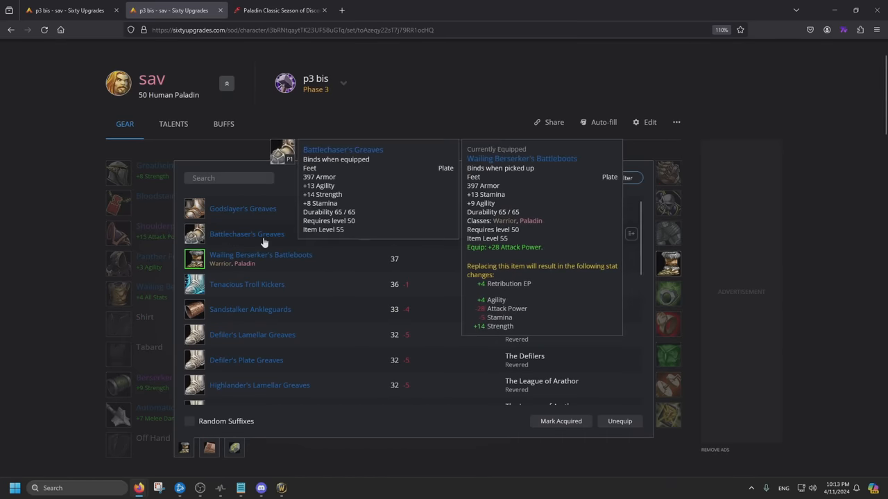
mouse_move(242, 208)
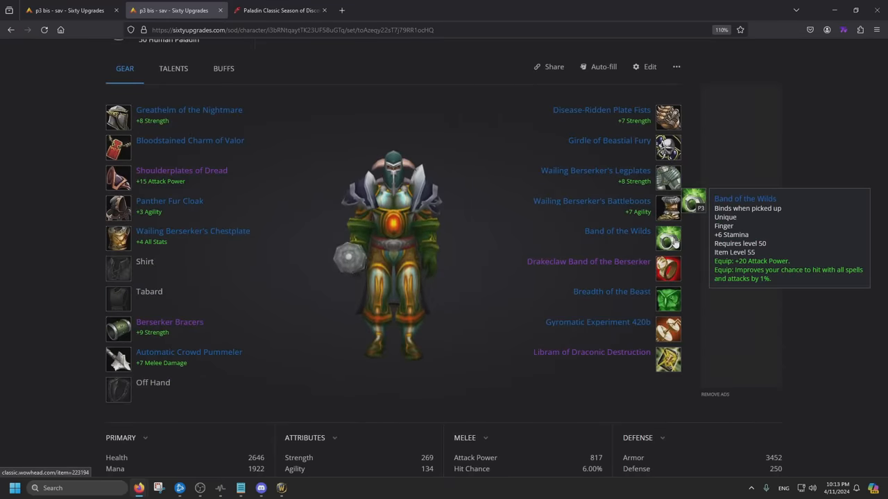
mouse_move(668, 268)
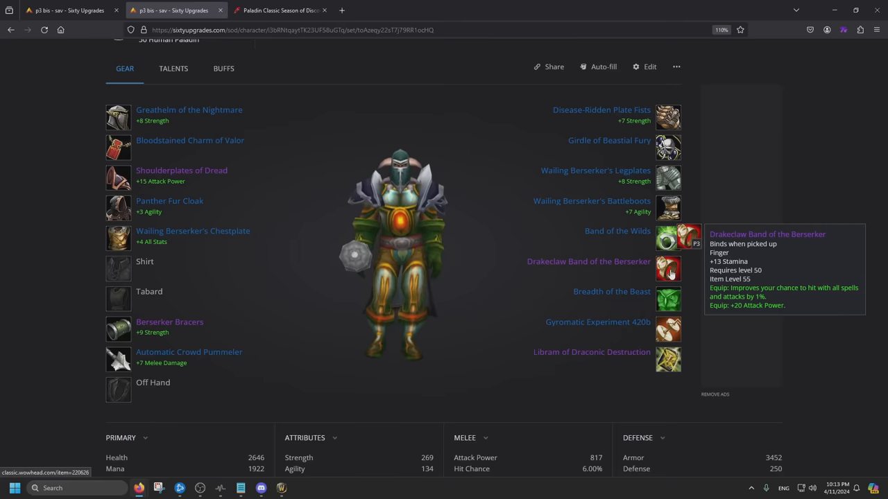
mouse_move(668, 237)
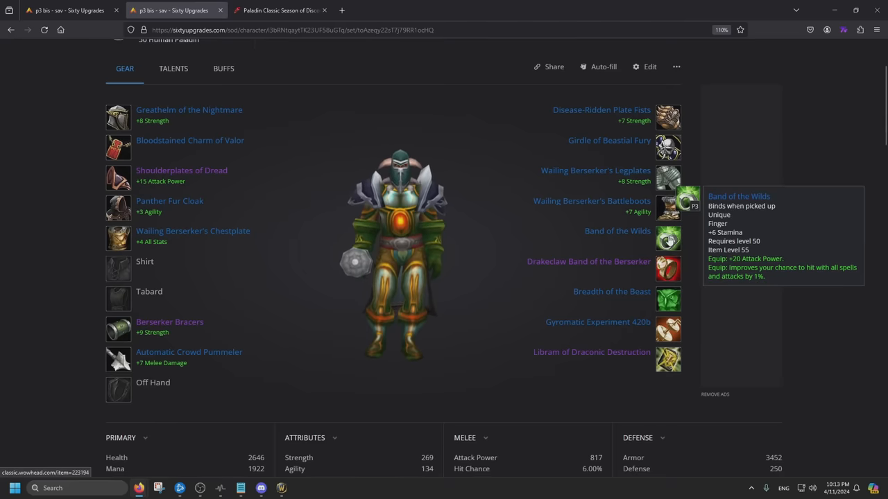
mouse_move(668, 299)
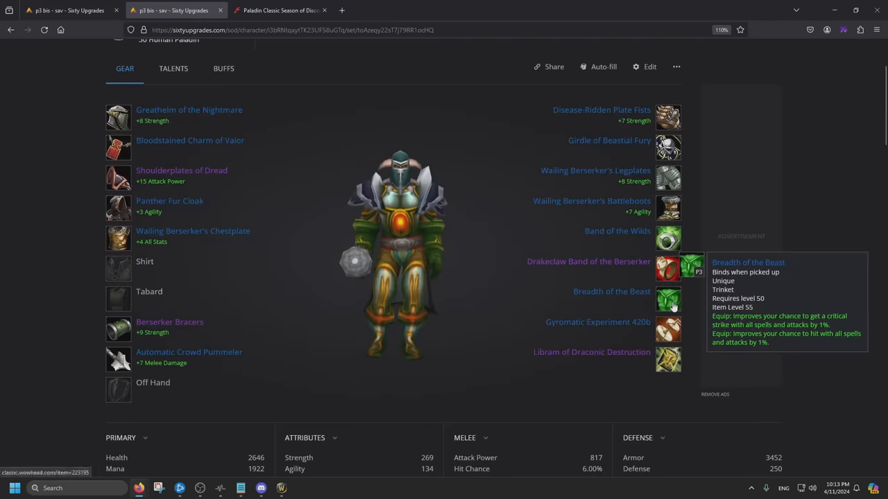
mouse_move(668, 360)
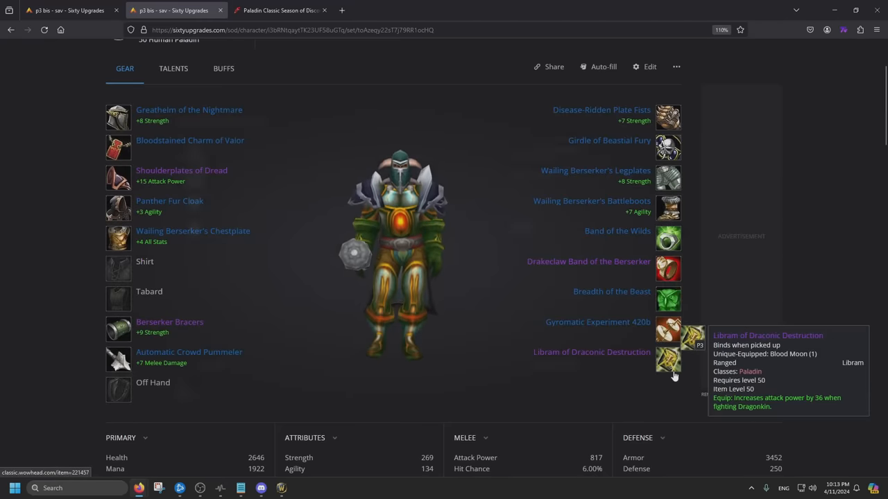
scroll("down", 3)
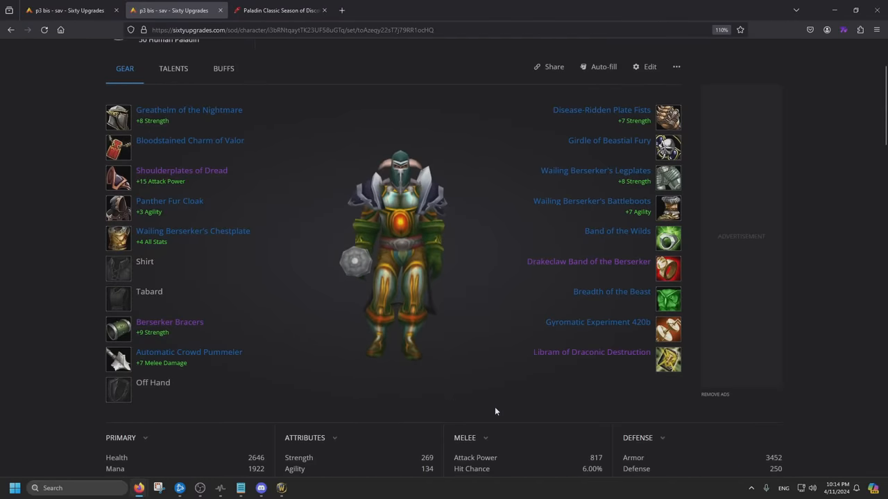
- Reset the old Paladin talents and spend 10 Retribution points, including Improved Judgement
left_click(278, 10)
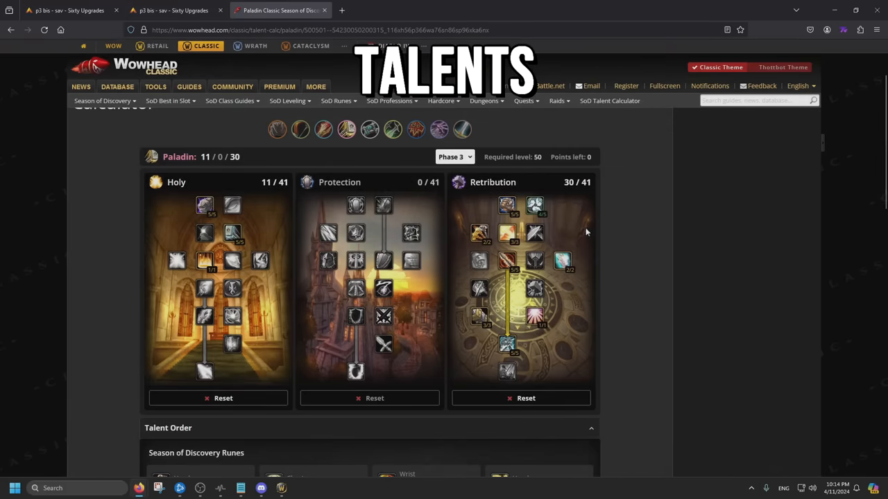
scroll("down", 3)
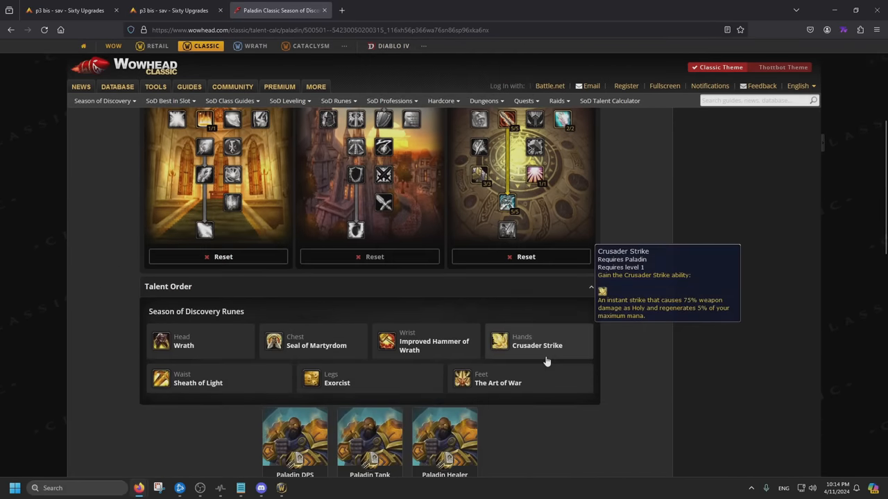
scroll("up", 3)
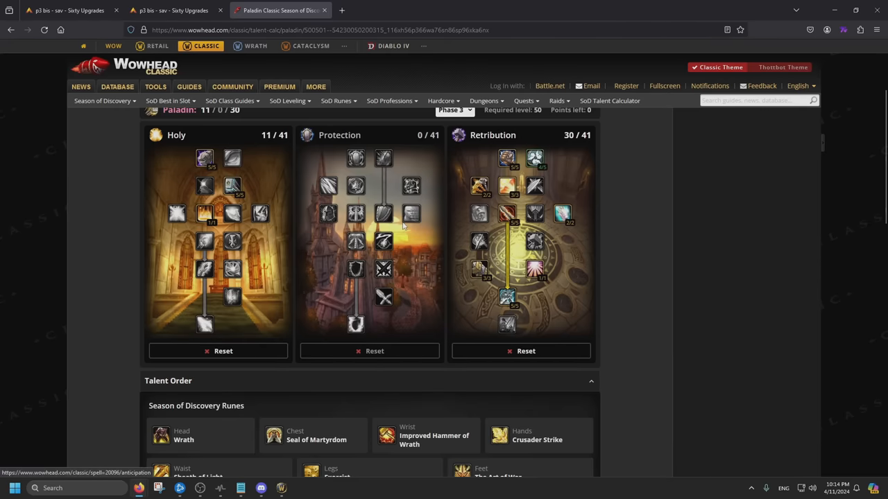
left_click(526, 351)
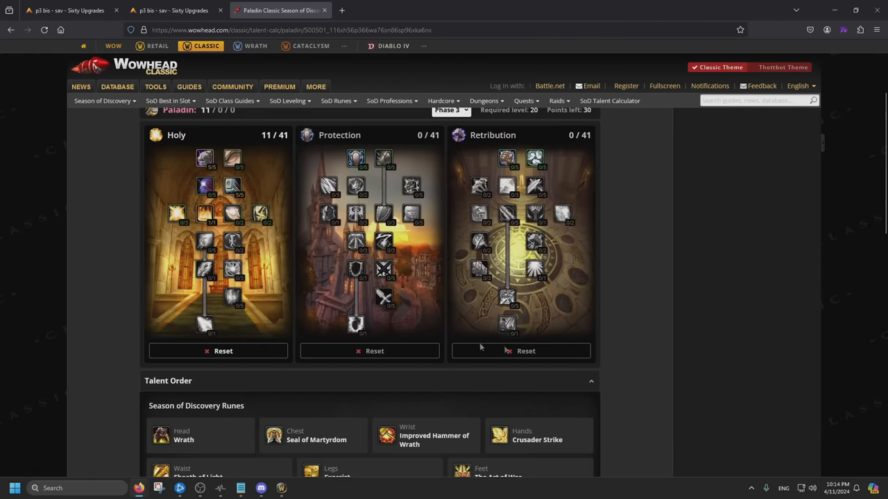
left_click(218, 351)
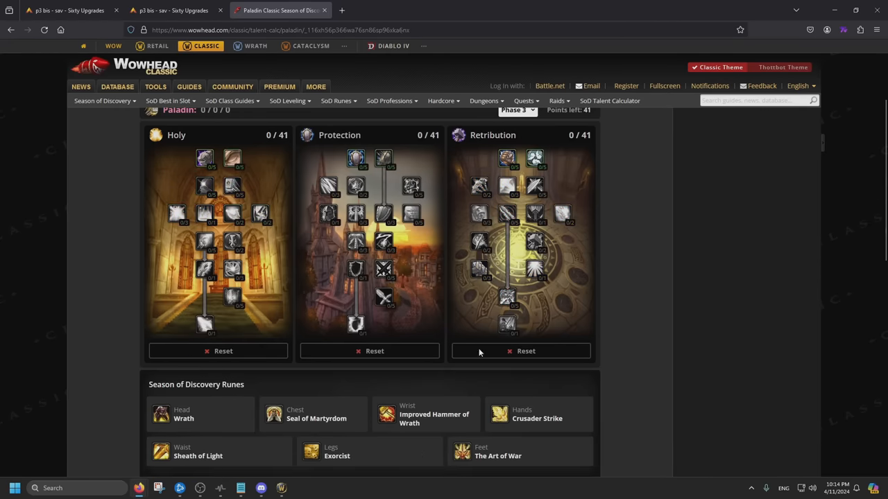
left_click(507, 159)
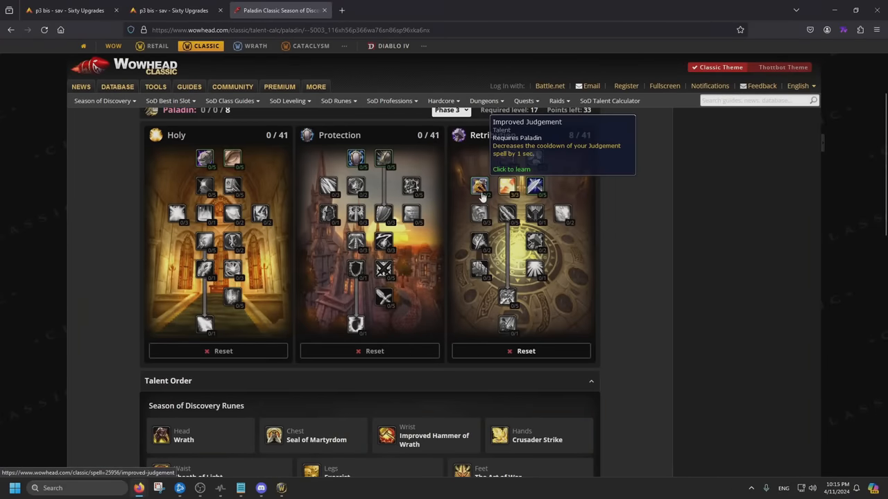
left_click(479, 187)
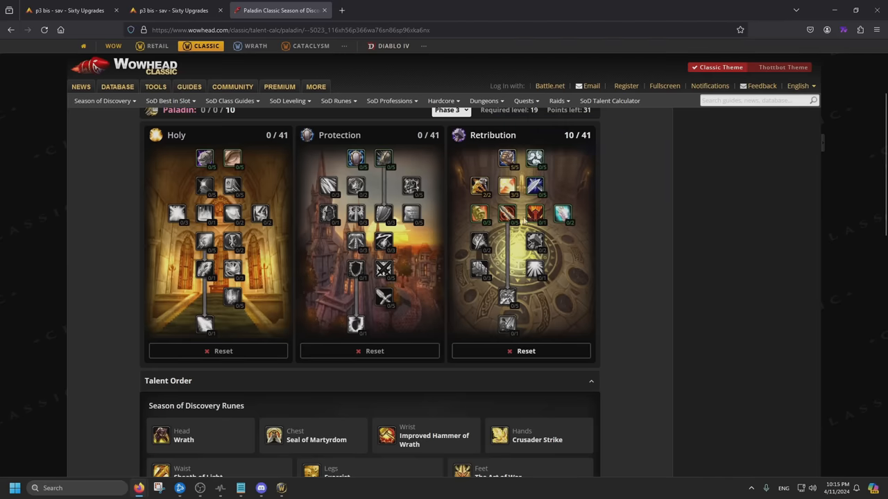
- Fill the remaining Retribution talents, then max Divine Strength and learn Consecration in Holy
left_click(507, 213)
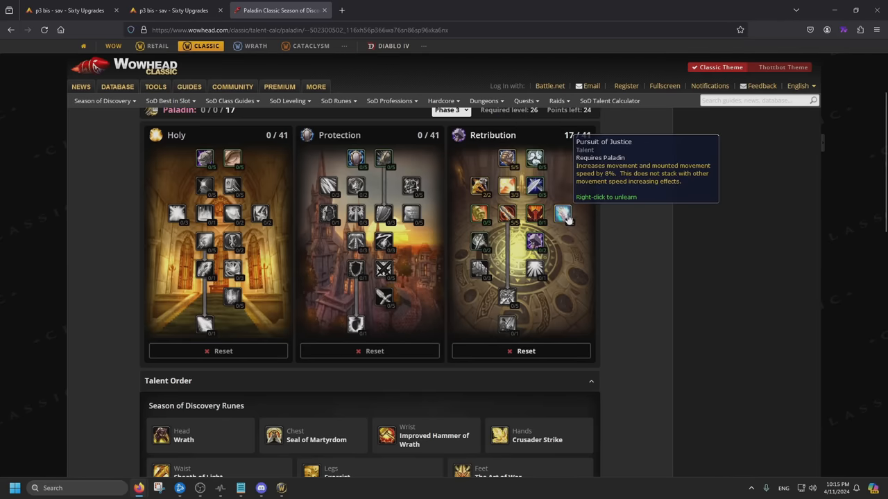
mouse_move(576, 245)
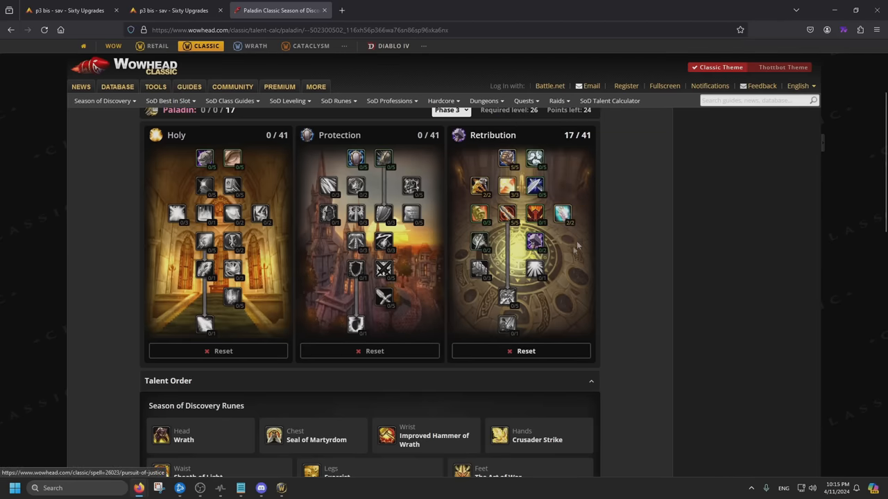
mouse_move(486, 224)
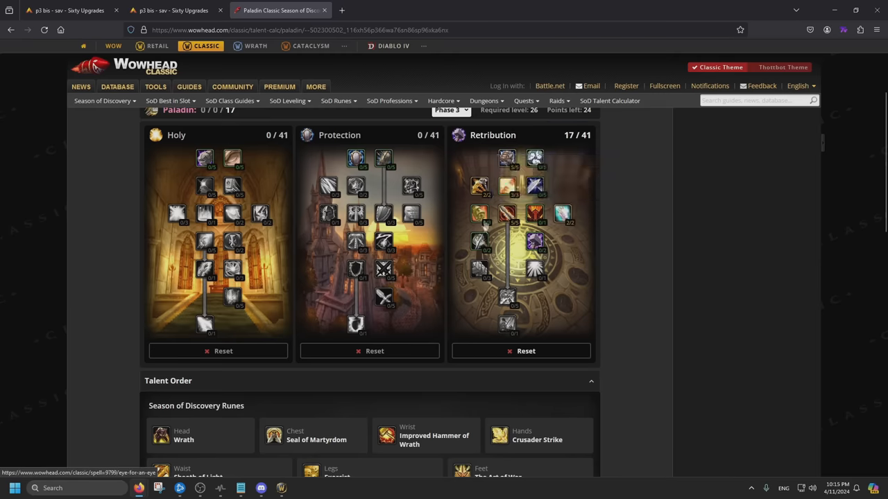
mouse_move(534, 187)
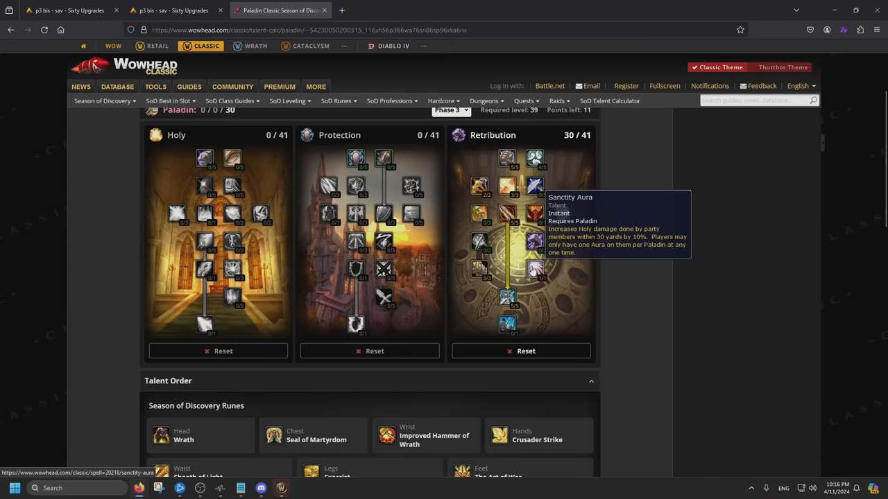
mouse_move(507, 297)
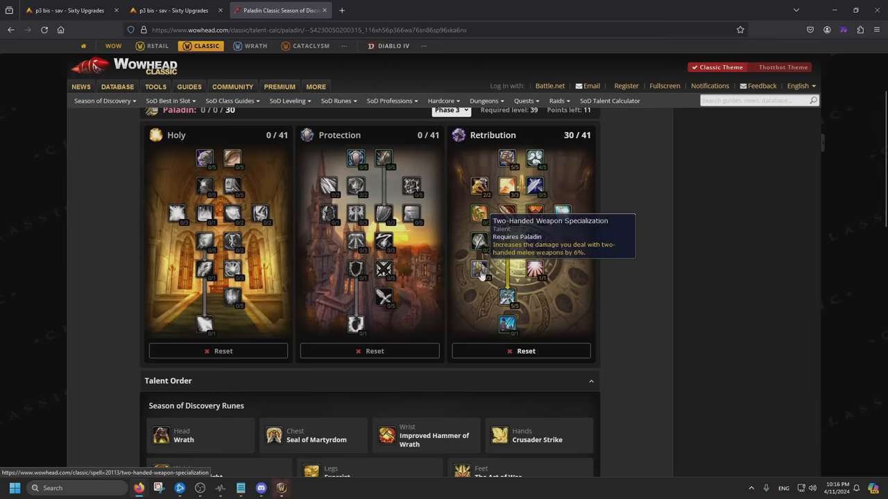
mouse_move(204, 161)
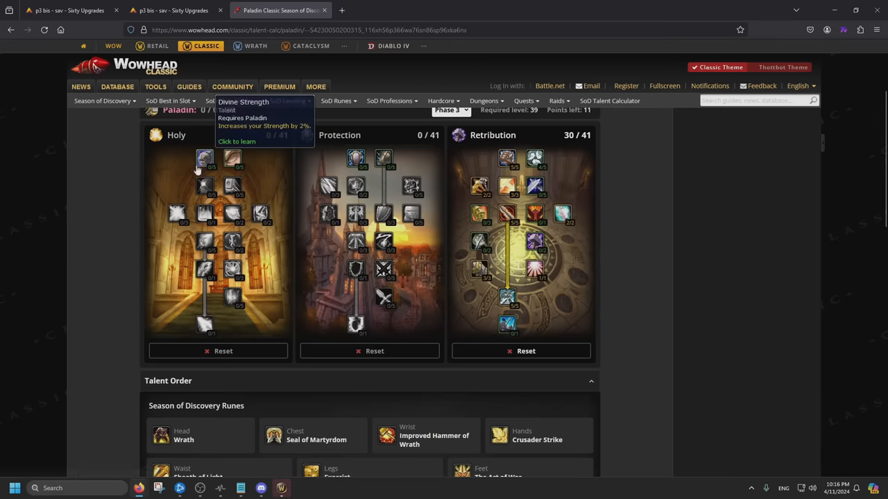
left_click(205, 160)
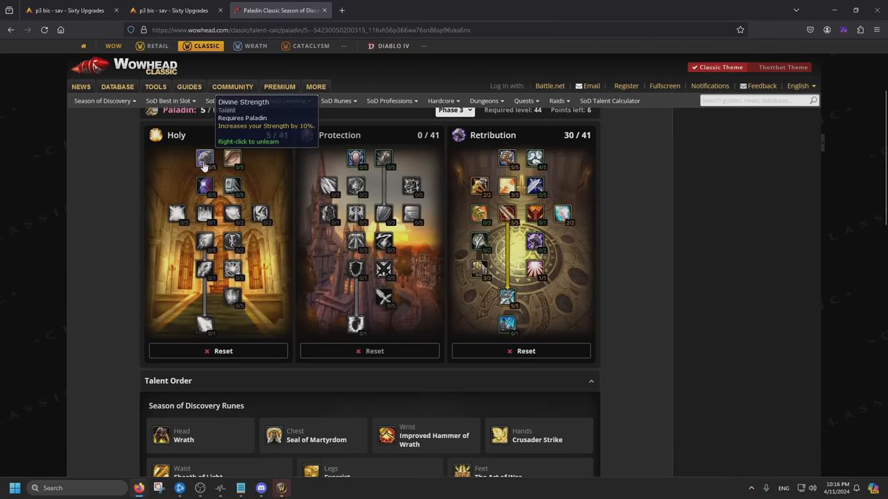
left_click(232, 186)
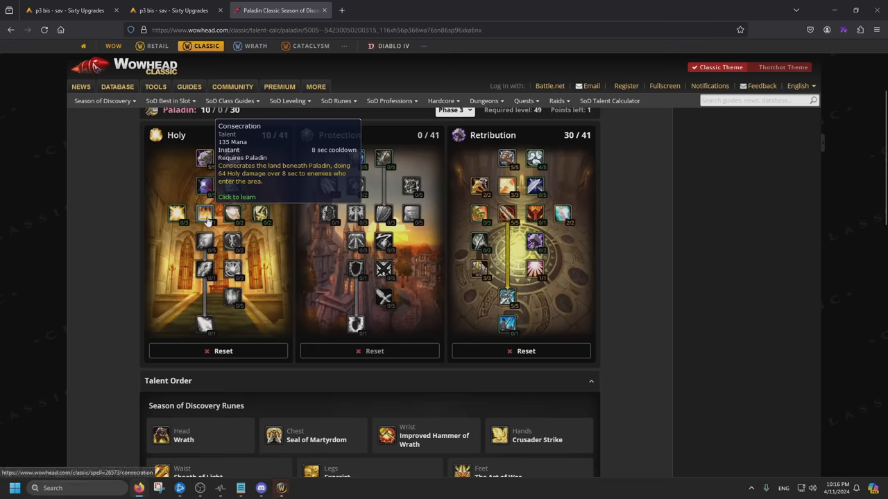
left_click(204, 214)
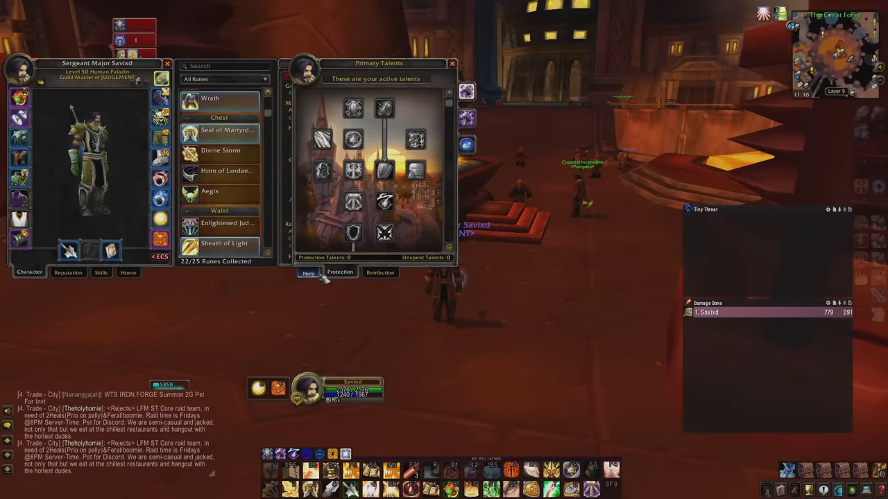
- Flip between the secondary spec's Holy, Protection and Retribution tabs to review points
left_click(339, 272)
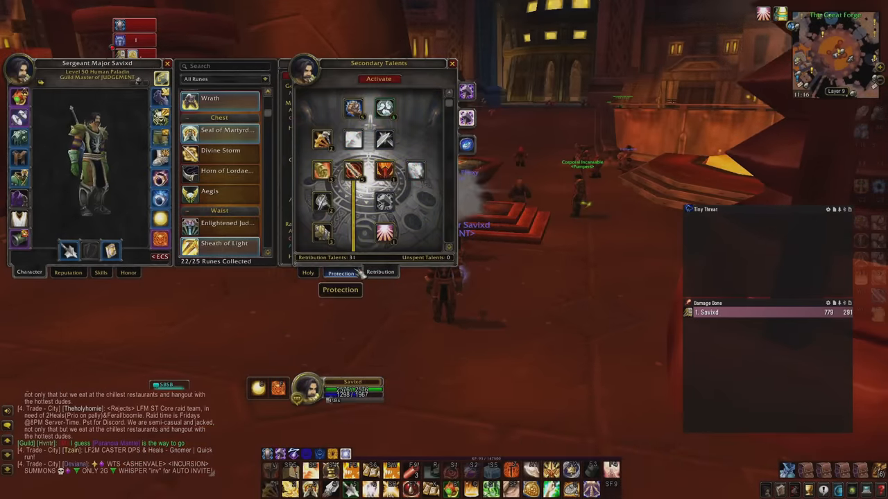
left_click(340, 271)
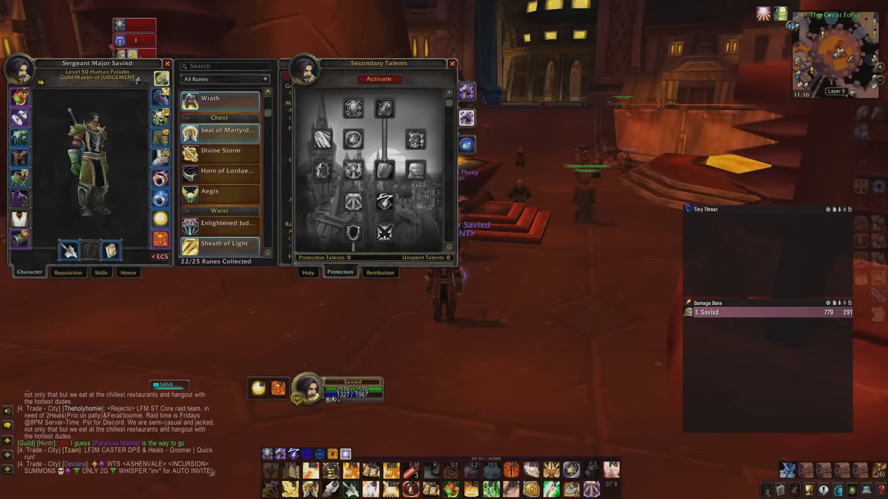
left_click(308, 272)
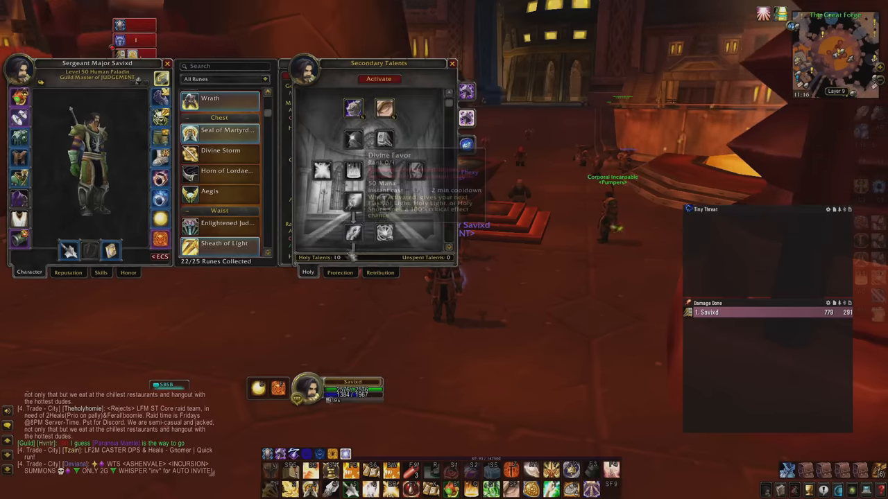
left_click(339, 272)
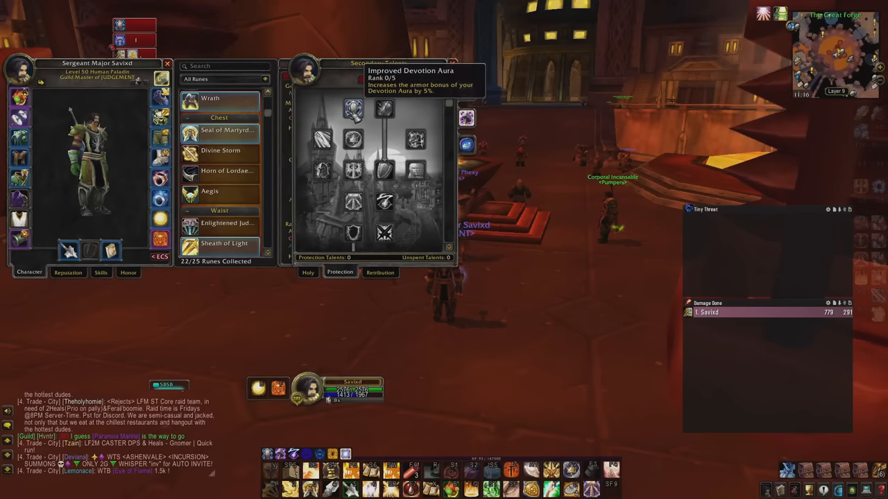
mouse_move(352, 141)
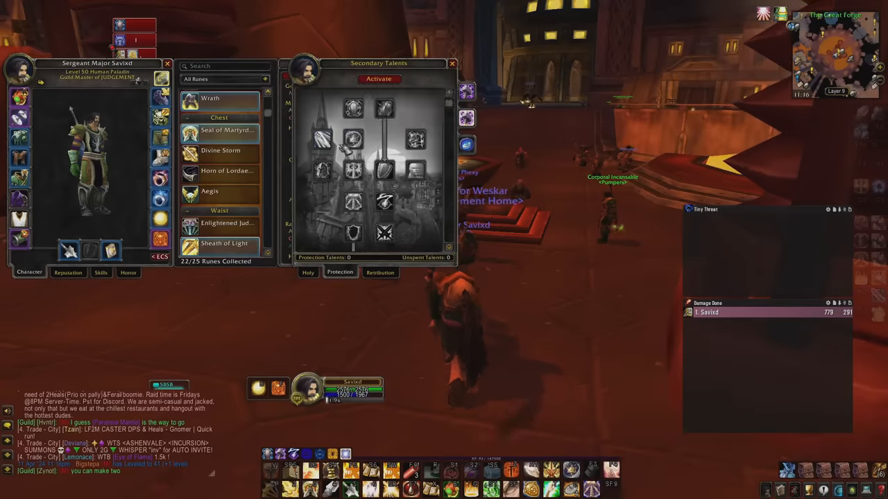
mouse_move(353, 140)
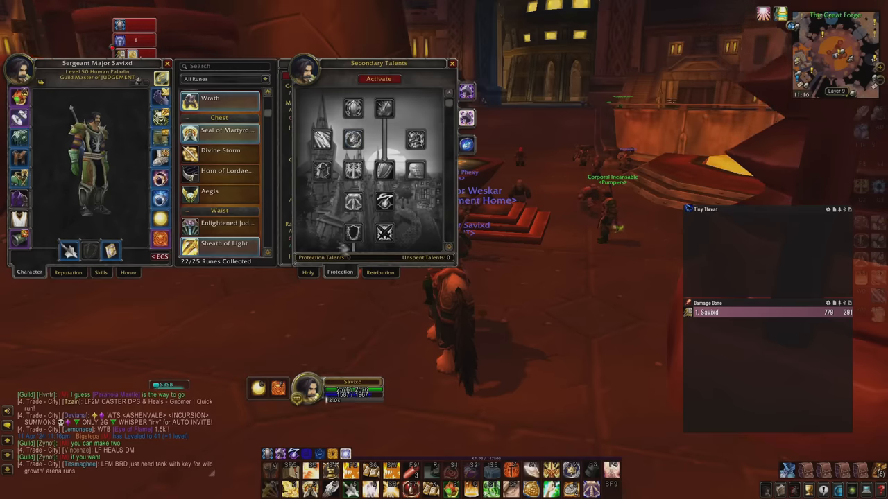
left_click(307, 272)
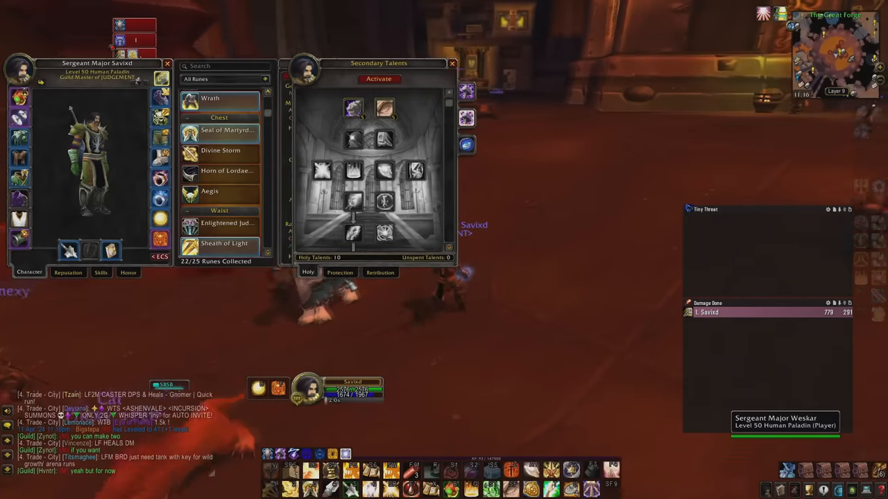
left_click(340, 272)
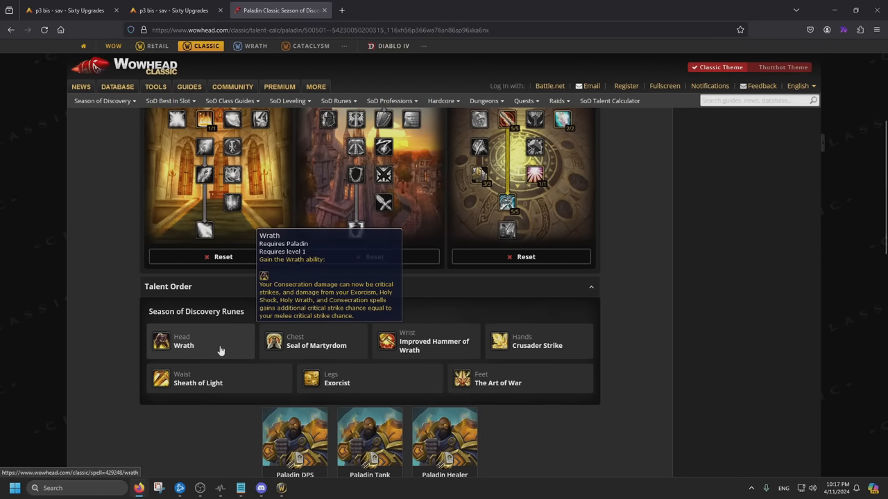
mouse_move(326, 345)
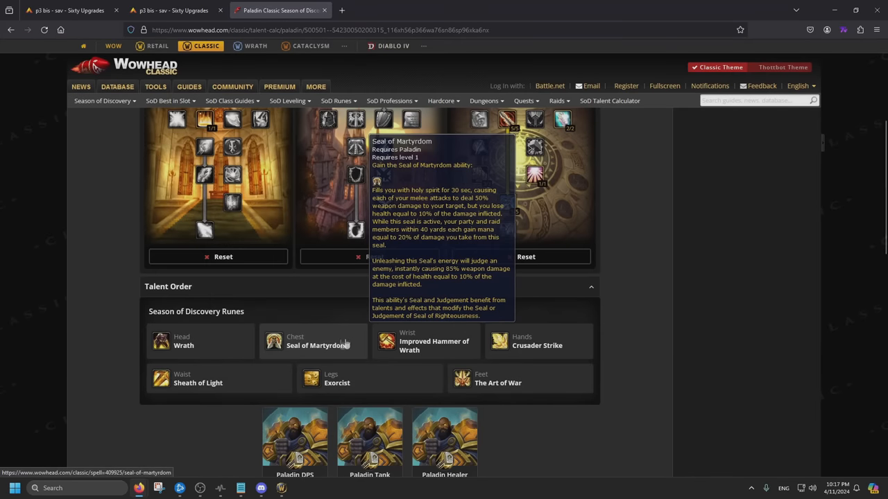
mouse_move(424, 345)
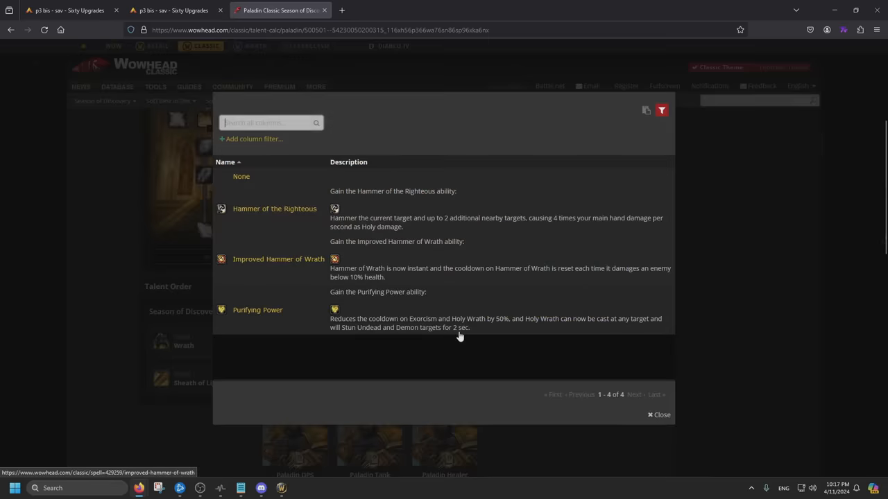
mouse_move(221, 208)
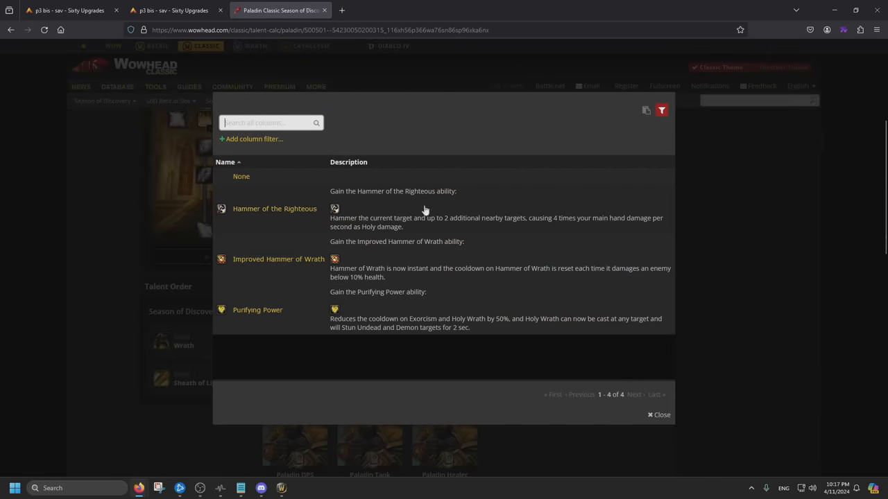
mouse_move(387, 220)
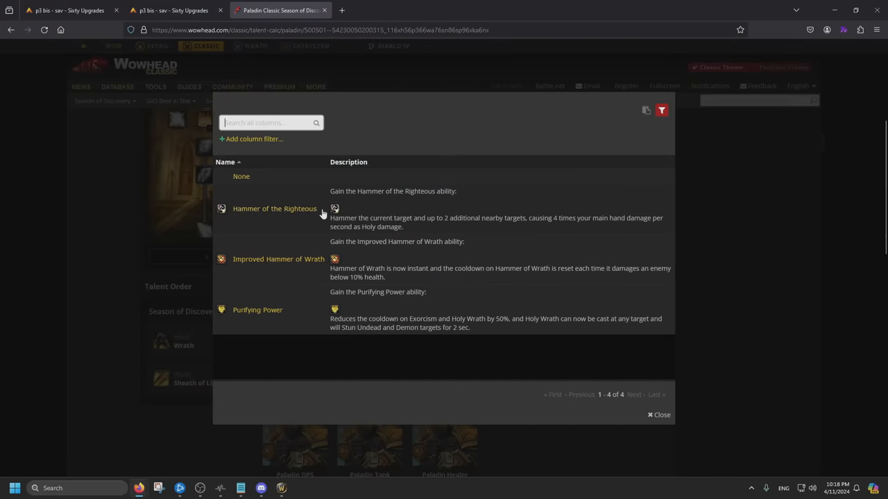
left_click(658, 415)
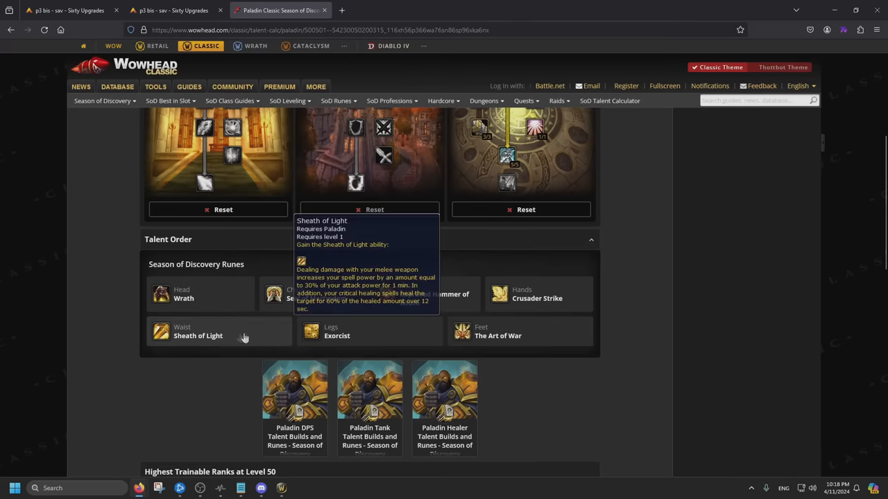
mouse_move(524, 347)
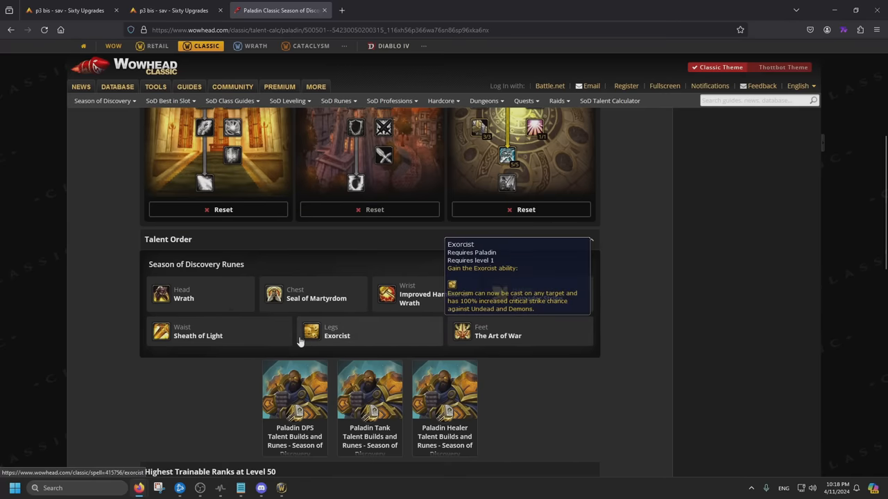
scroll("up", 3)
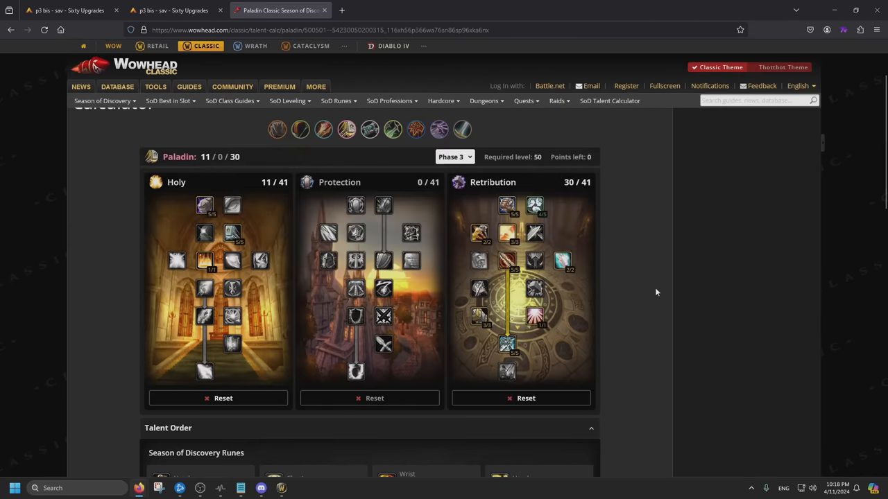